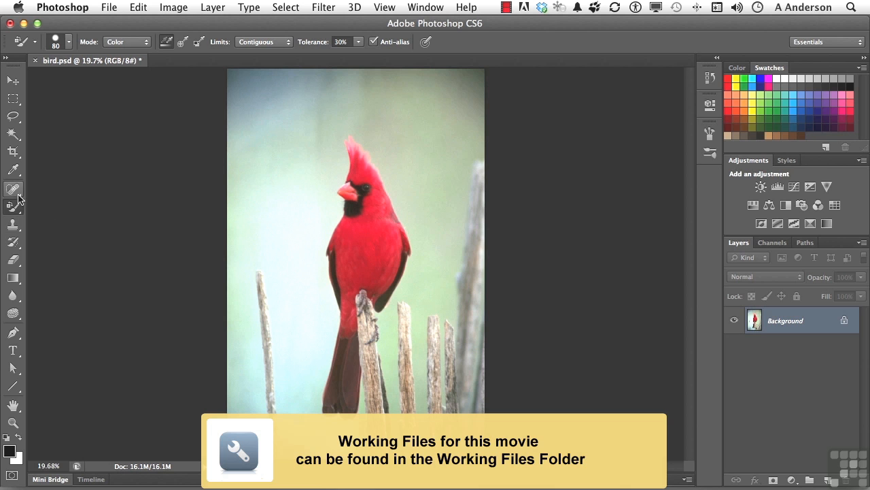
# Step: Activate the Color Replacement Tool from the Brush flyout and set its blending mode in the options bar
pyautogui.click(12, 189)
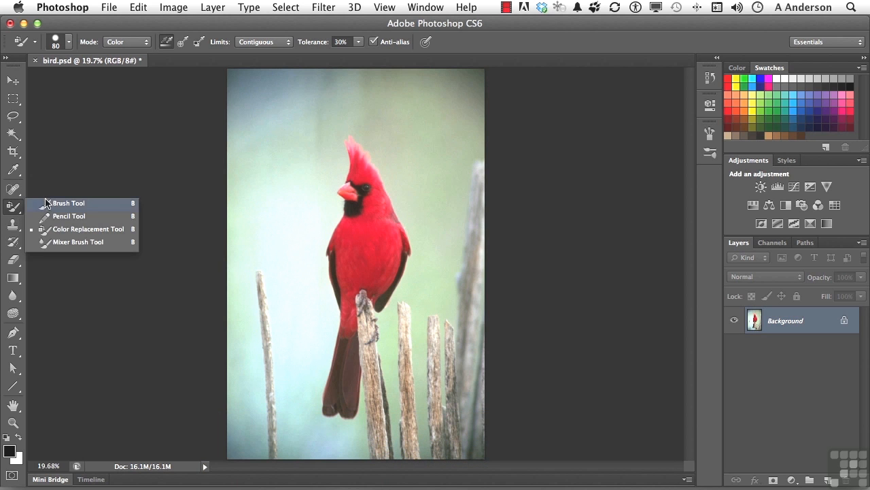
pyautogui.moveTo(79, 207)
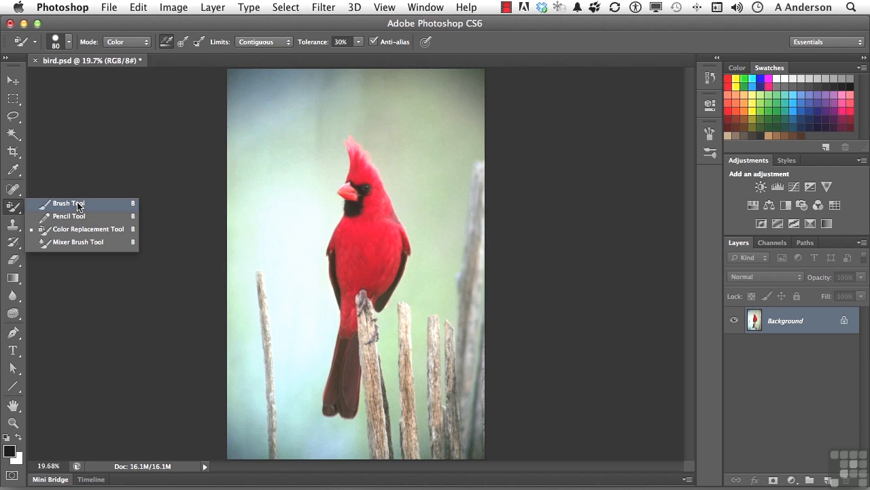
pyautogui.moveTo(68, 217)
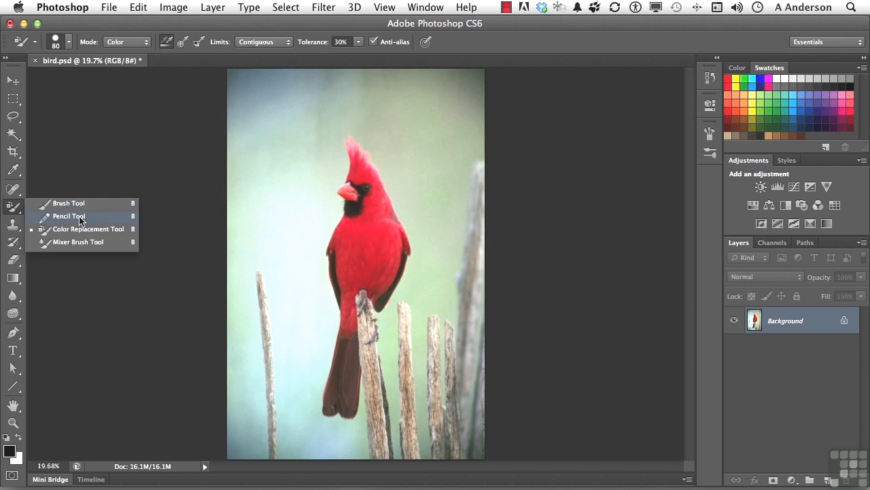
pyautogui.moveTo(81, 228)
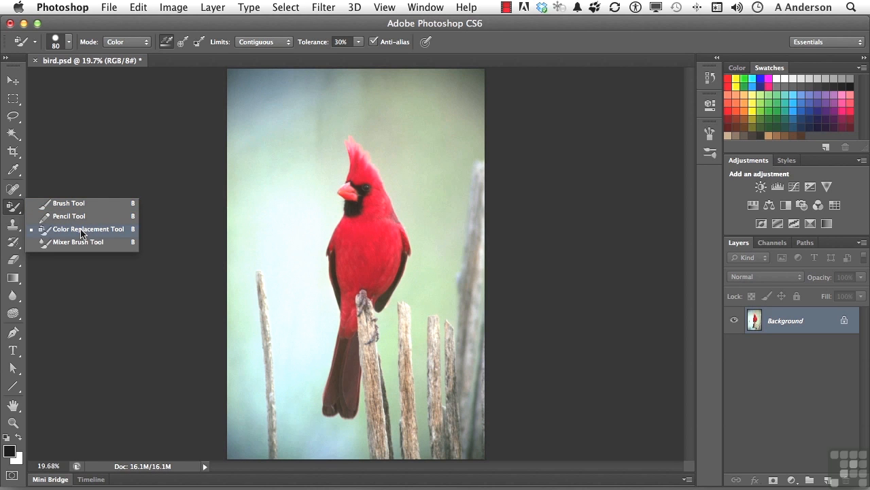
pyautogui.click(87, 228)
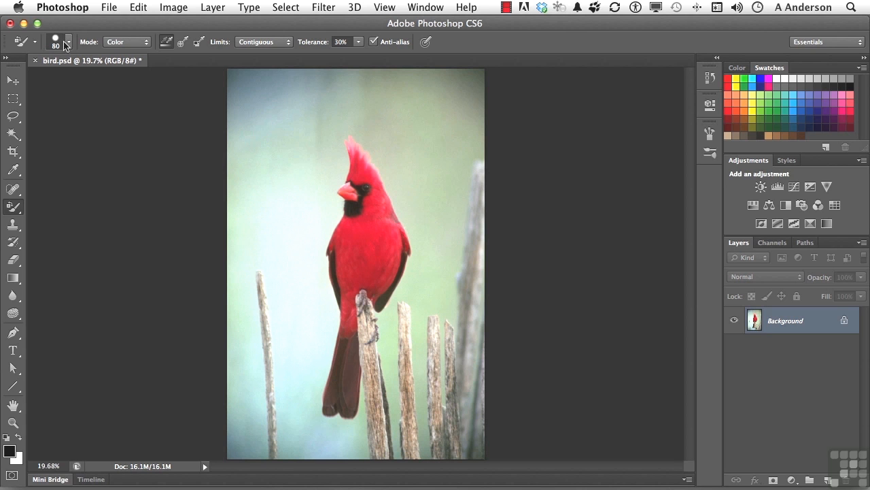
pyautogui.moveTo(287, 147)
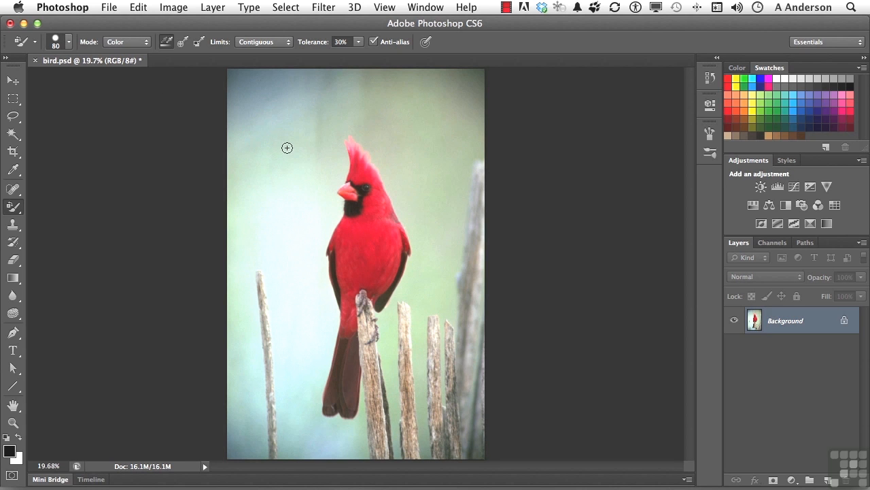
pyautogui.click(57, 38)
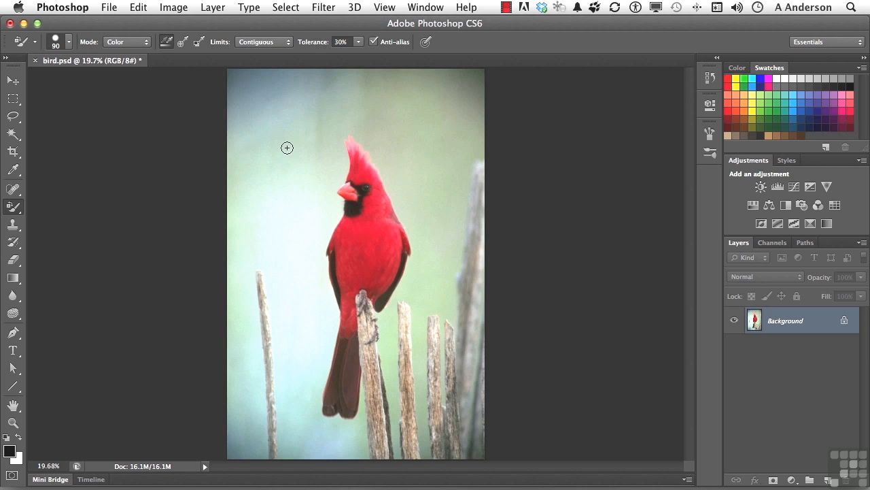
pyautogui.moveTo(341, 143)
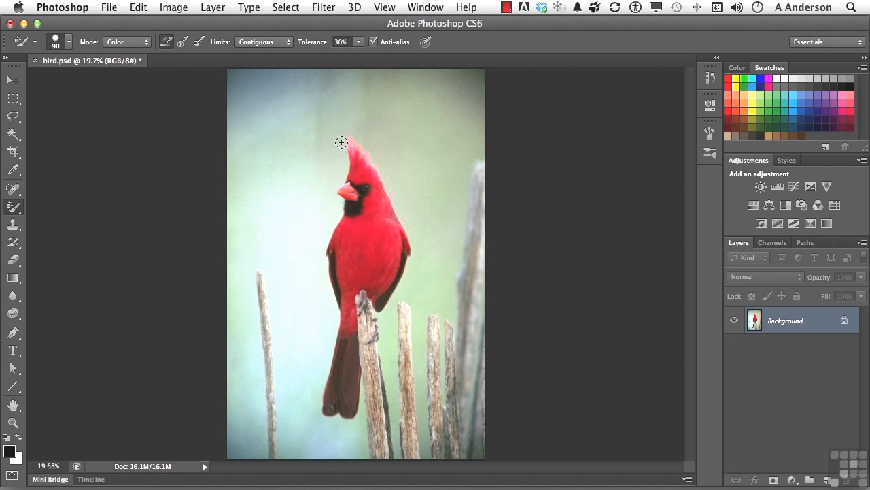
pyautogui.click(127, 41)
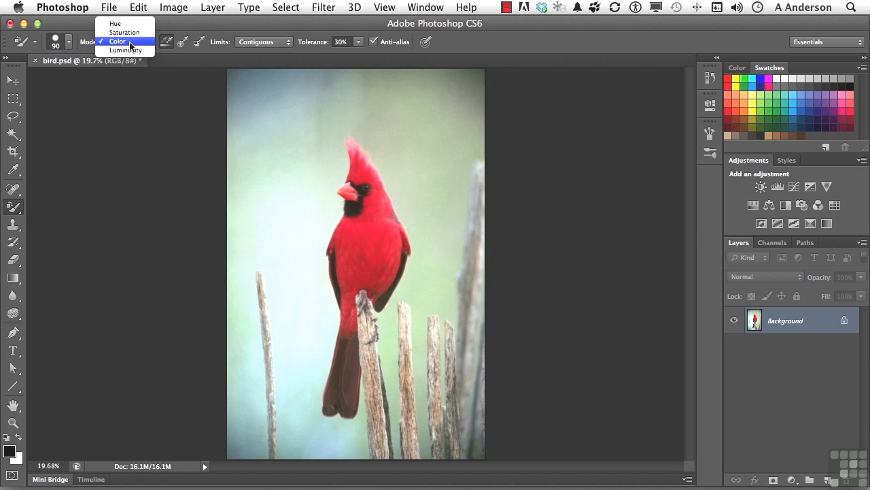
pyautogui.click(117, 41)
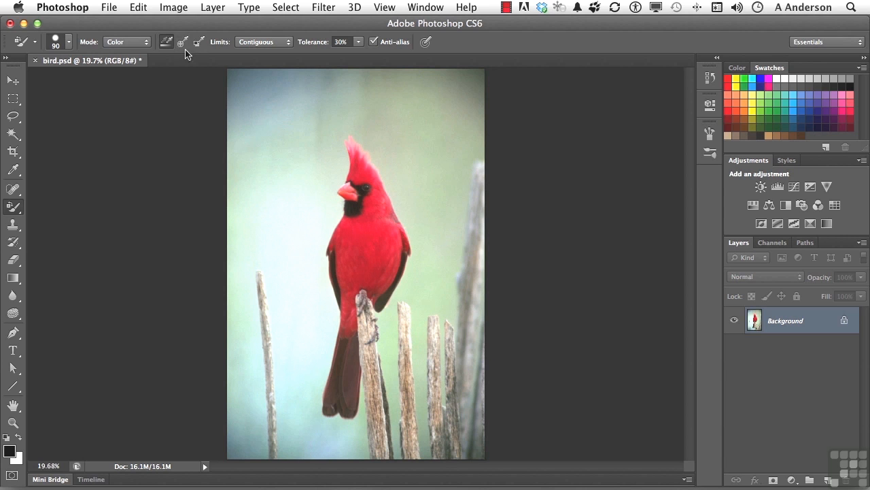
pyautogui.moveTo(165, 42)
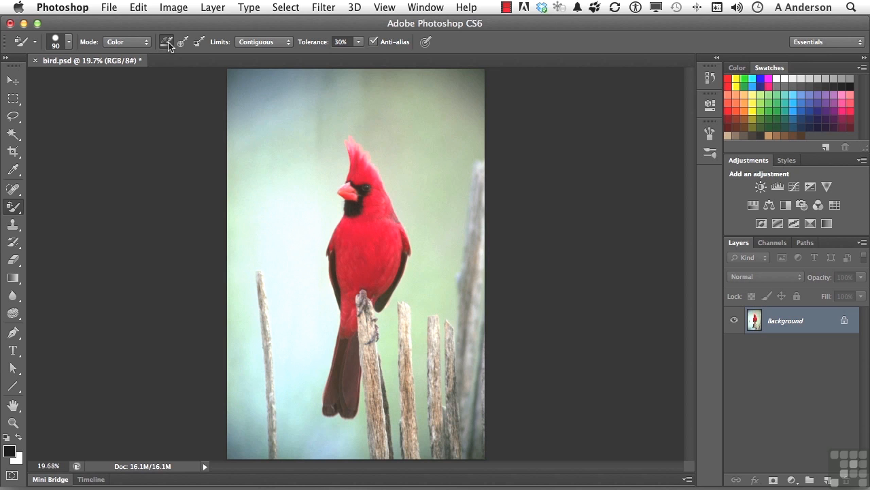
pyautogui.moveTo(169, 42)
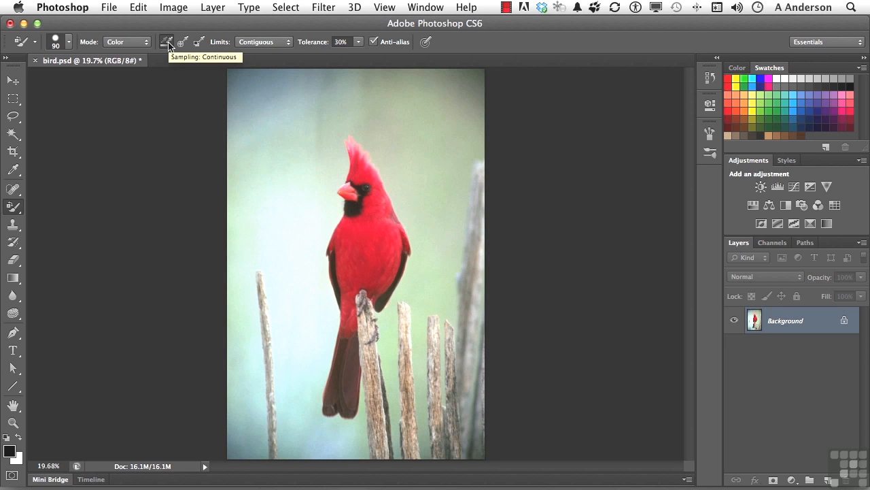
pyautogui.moveTo(183, 57)
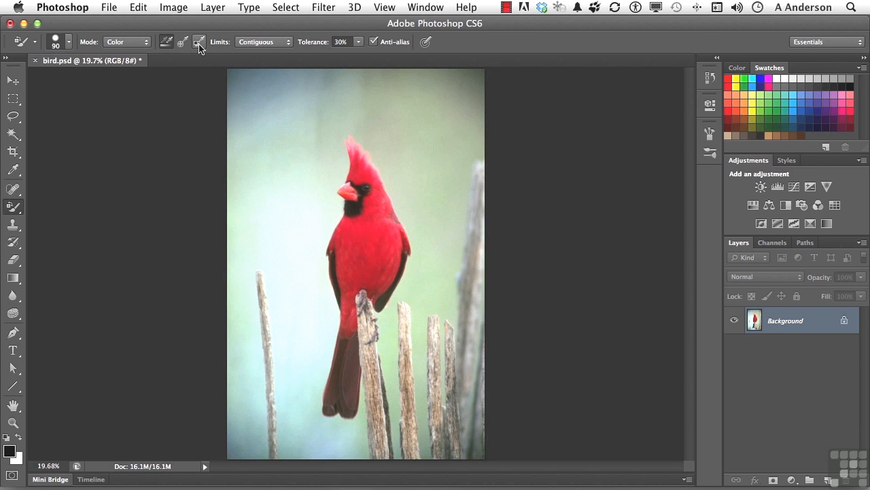
pyautogui.moveTo(200, 47)
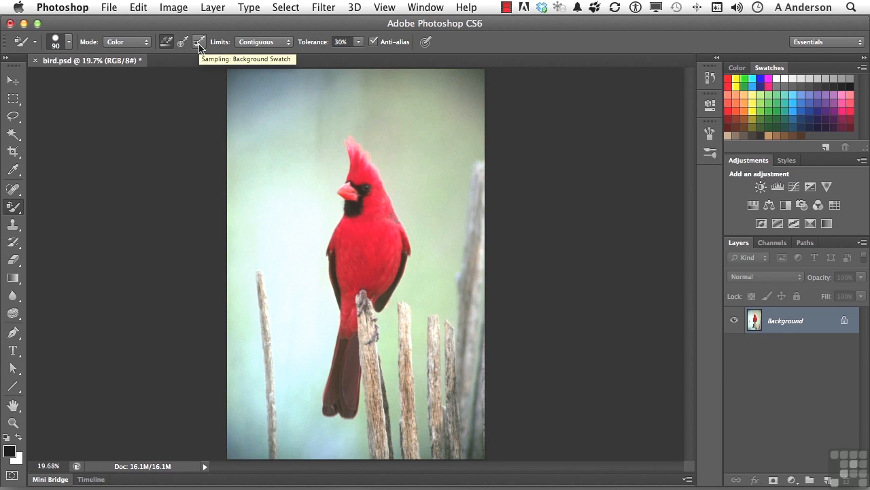
pyautogui.moveTo(224, 64)
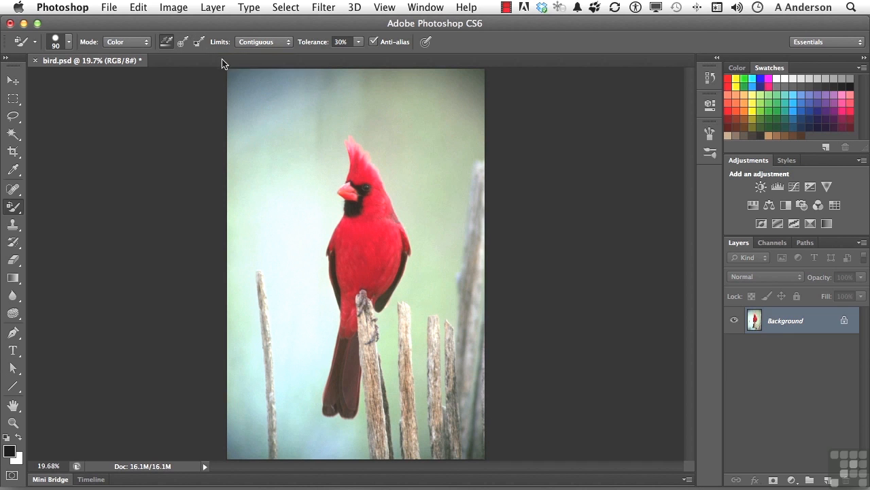
pyautogui.click(289, 41)
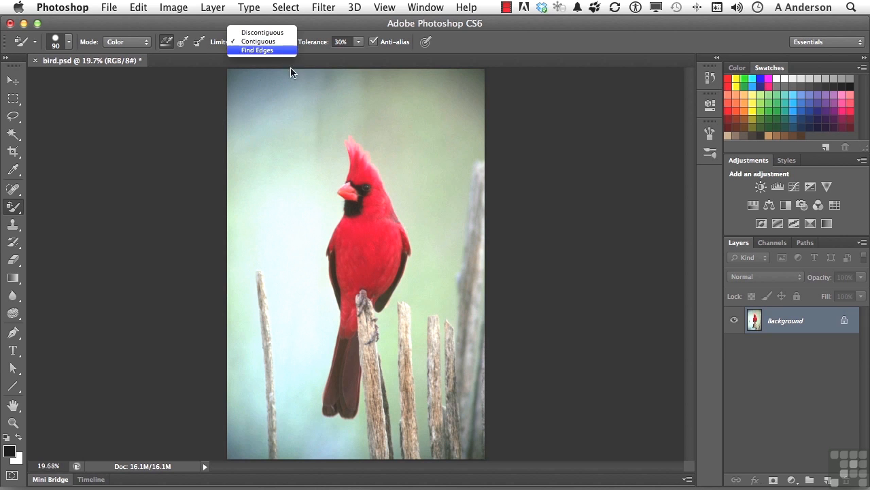
pyautogui.moveTo(302, 93)
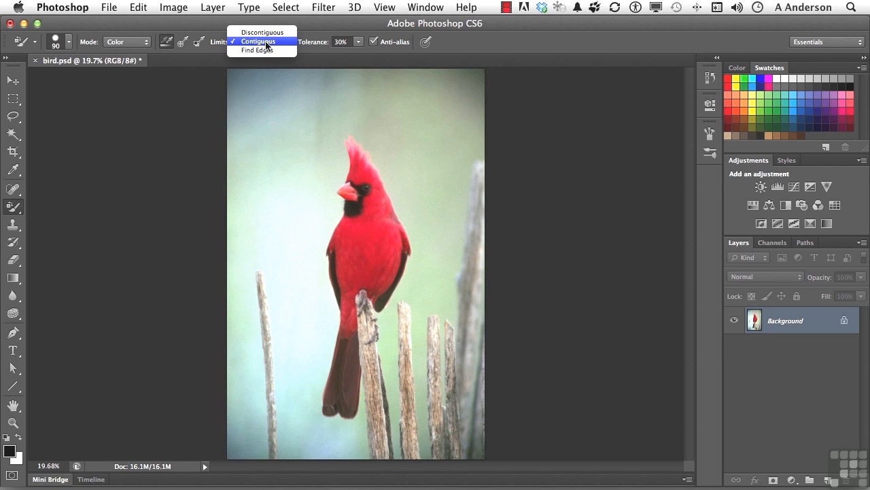
pyautogui.click(259, 40)
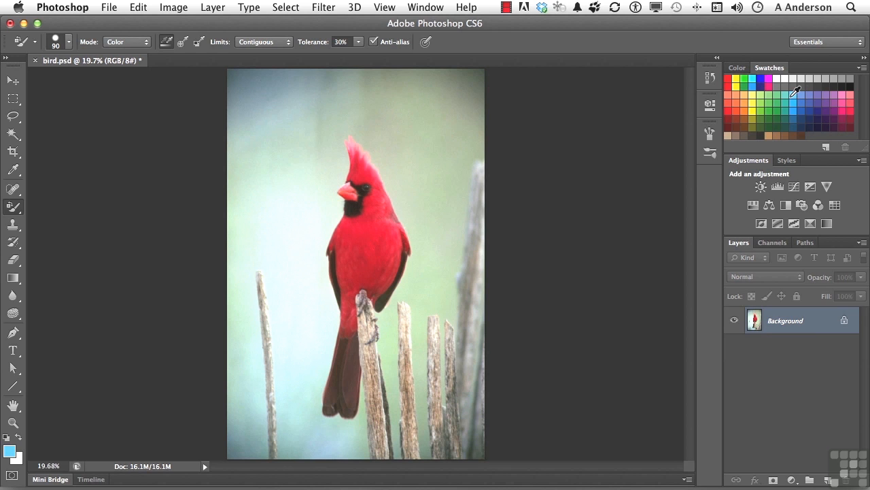
pyautogui.moveTo(533, 237)
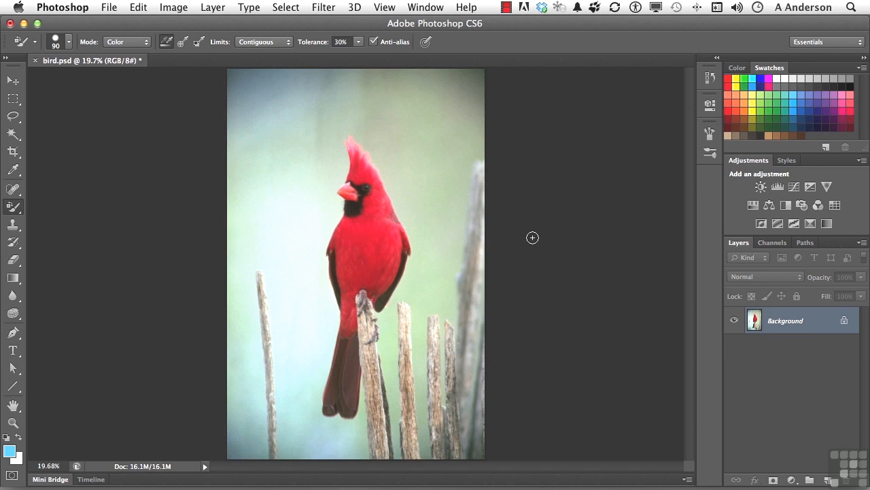
pyautogui.moveTo(331, 134)
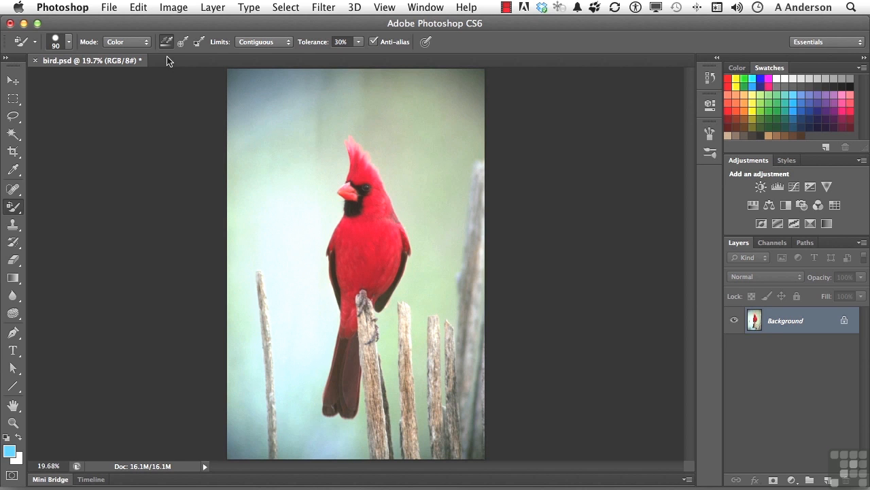
pyautogui.moveTo(318, 70)
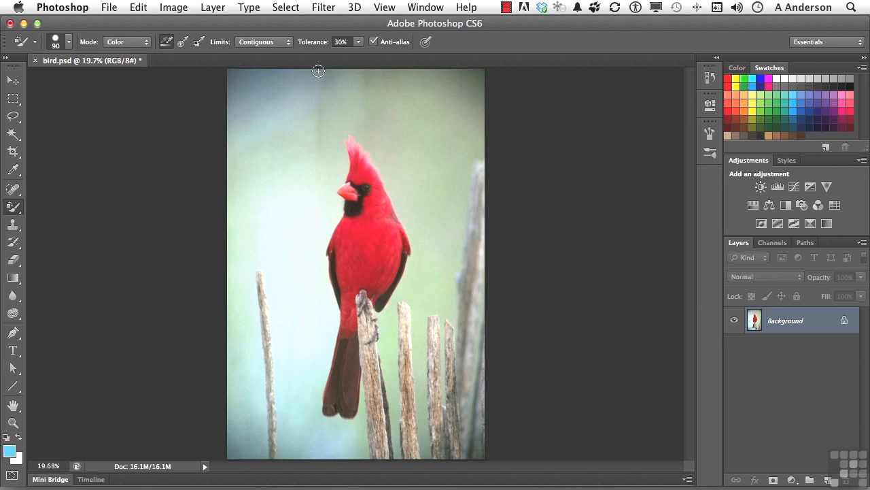
pyautogui.moveTo(356, 68)
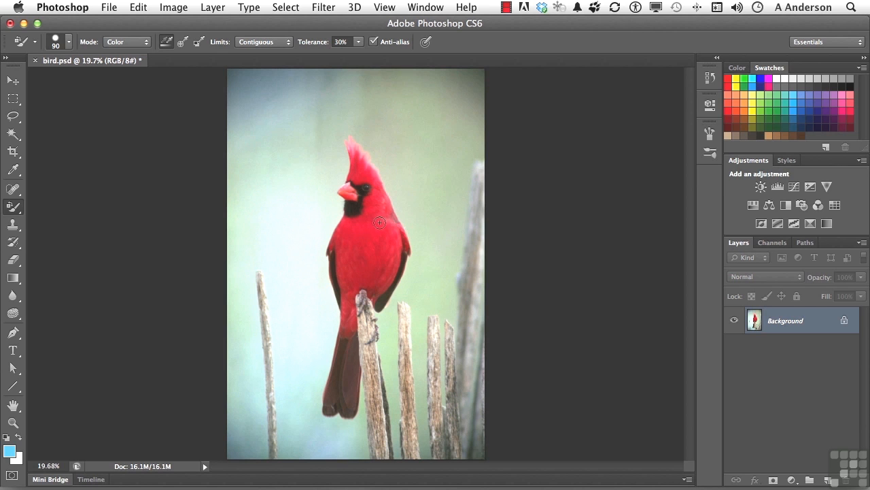
pyautogui.moveTo(376, 225)
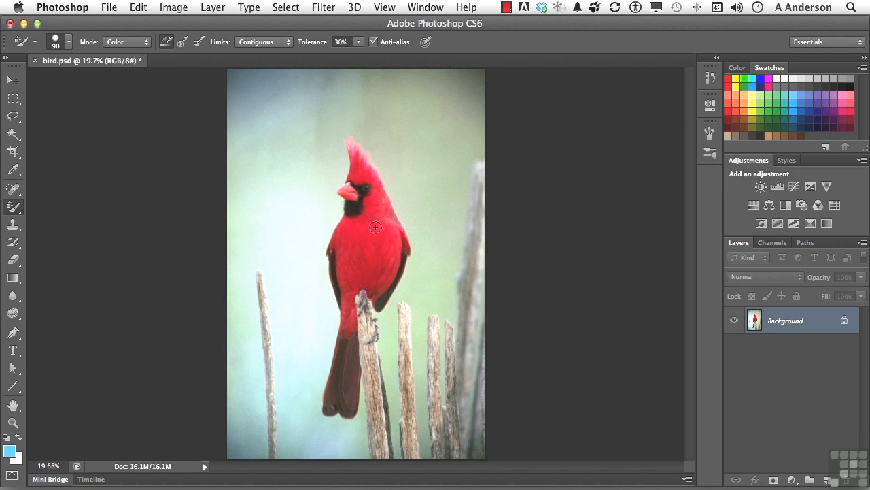
# Step: Recolour the cardinal's red crest, head and upper body blue with the Color Replacement Tool
pyautogui.click(378, 211)
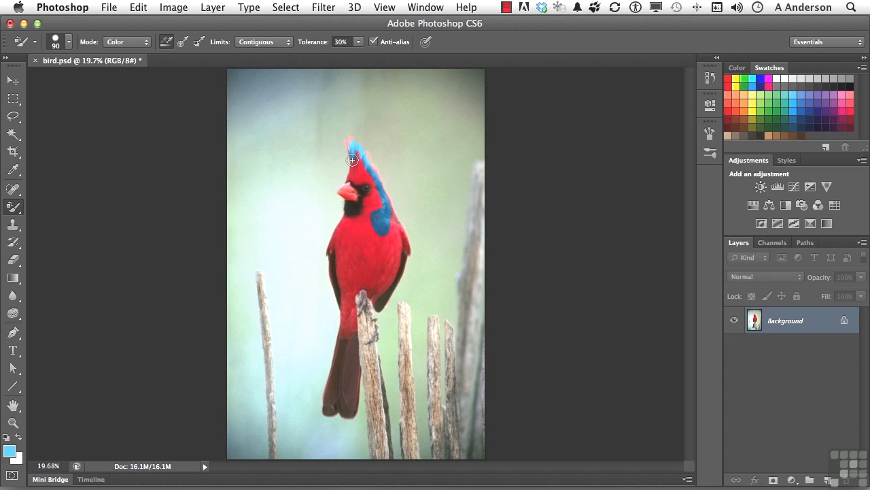
pyautogui.moveTo(365, 183)
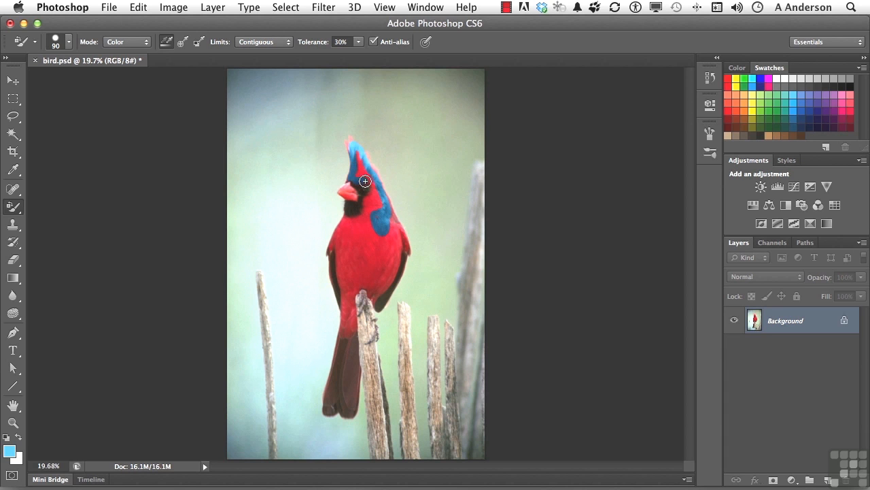
pyautogui.click(364, 180)
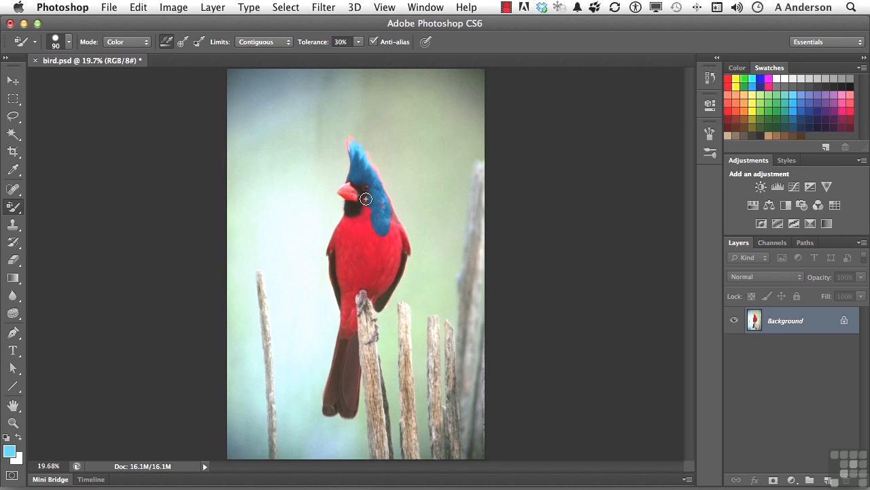
pyautogui.click(386, 199)
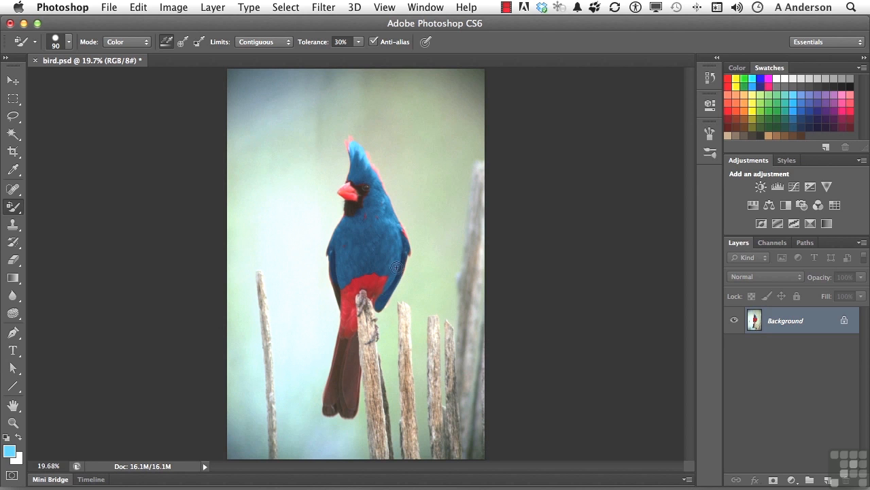
# Step: Recolour the breast, lower body, tail and remaining crest blue, leaving only the beak red
pyautogui.moveTo(396, 266); pyautogui.dragTo(345, 278)
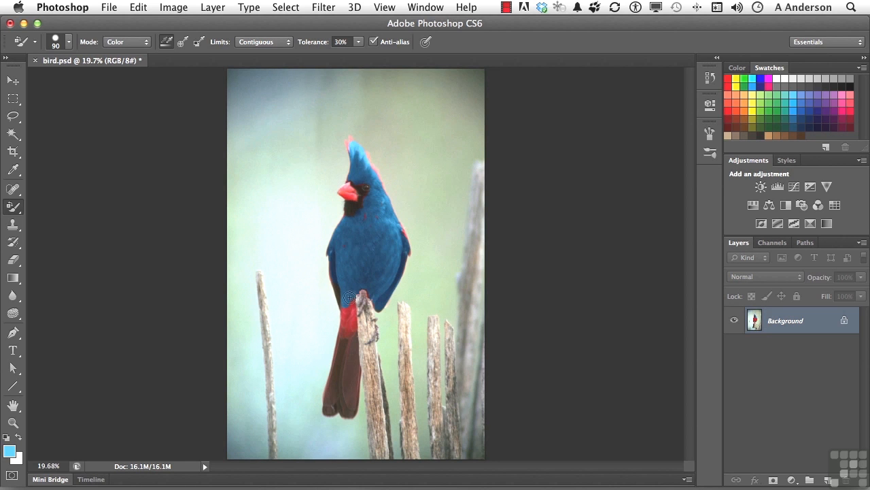
pyautogui.click(348, 297)
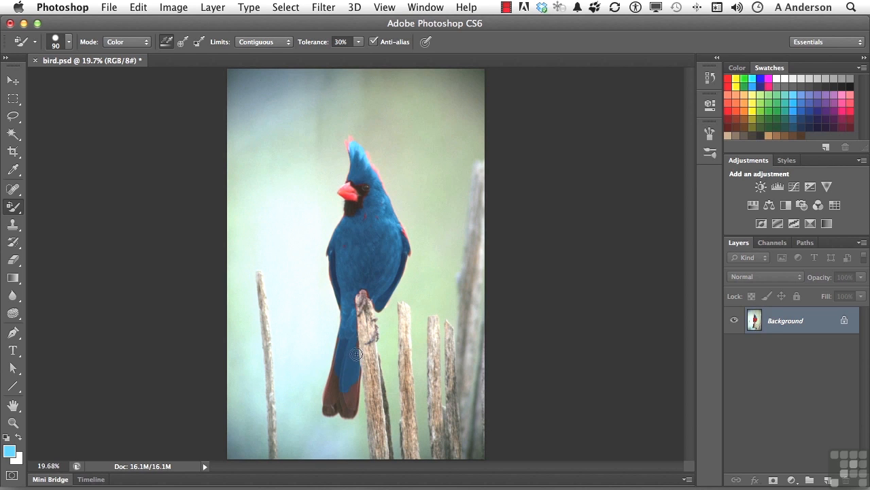
pyautogui.moveTo(356, 354); pyautogui.dragTo(352, 406)
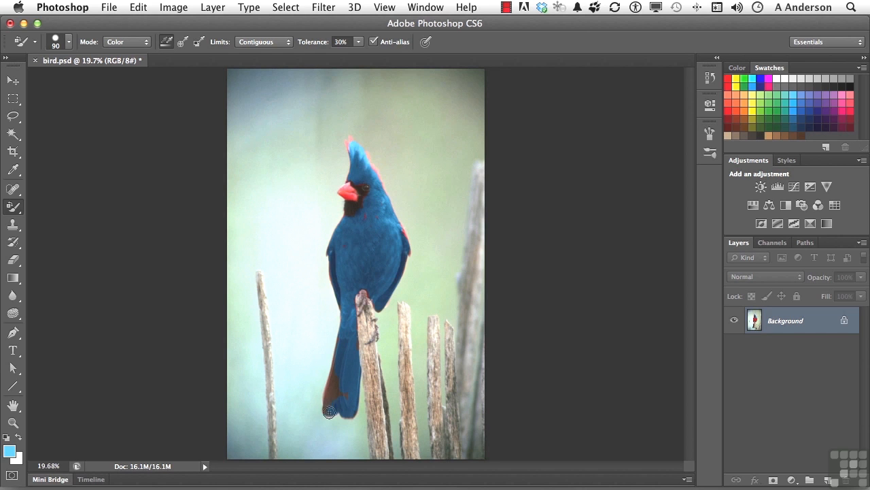
pyautogui.moveTo(329, 411); pyautogui.dragTo(337, 373)
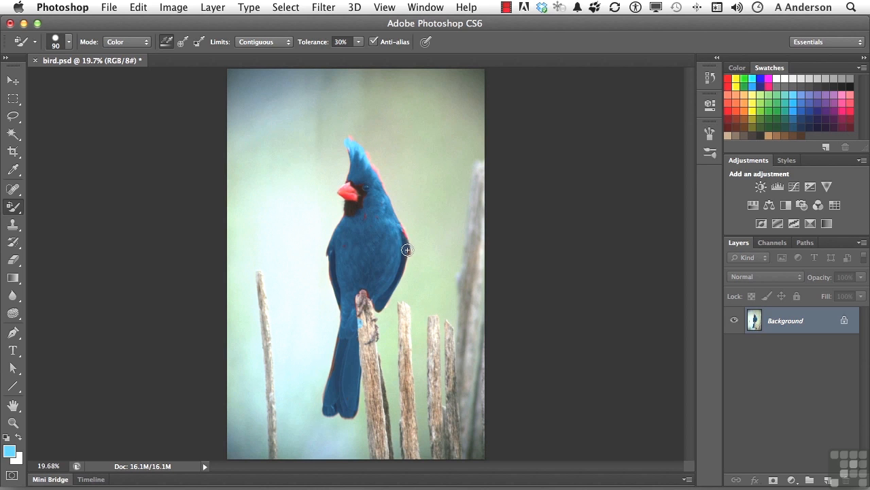
pyautogui.moveTo(363, 263)
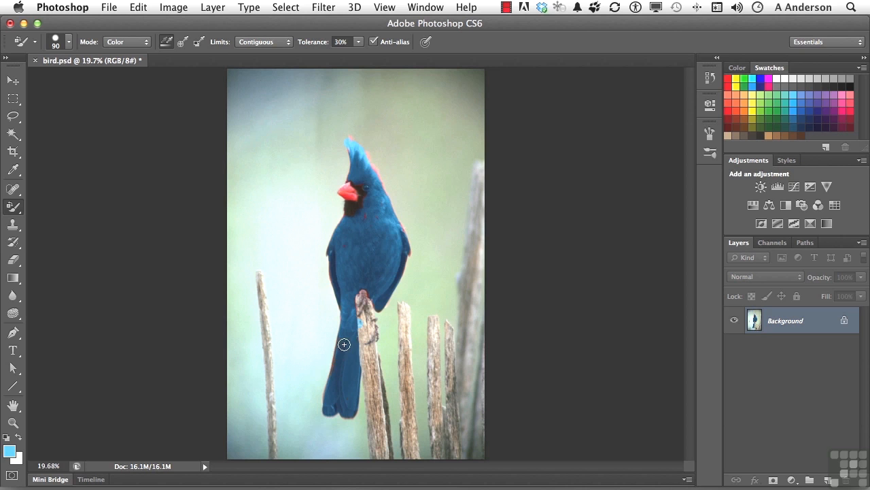
pyautogui.moveTo(335, 362)
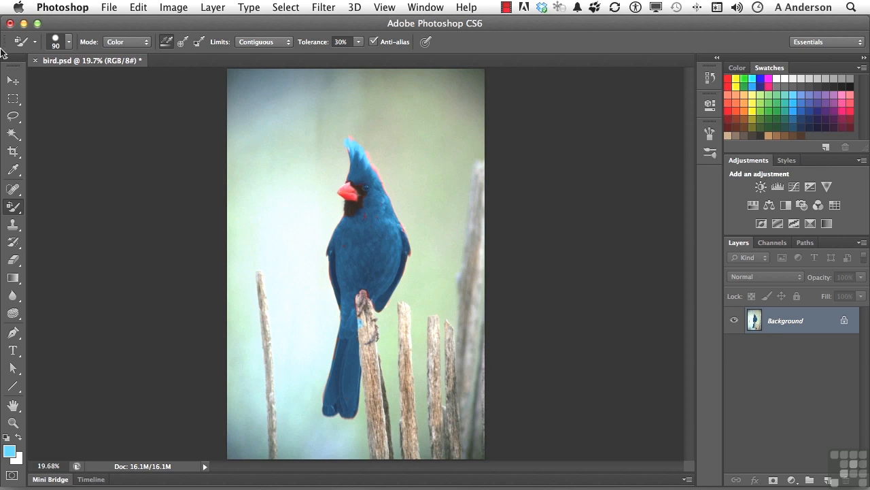
# Step: Switch to another brush tool and show the History panel via the Window menu
pyautogui.click(13, 242)
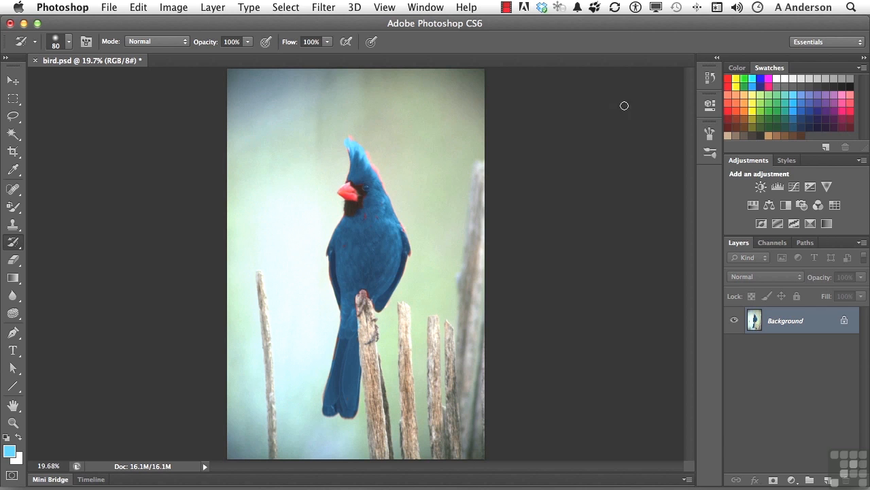
pyautogui.click(710, 76)
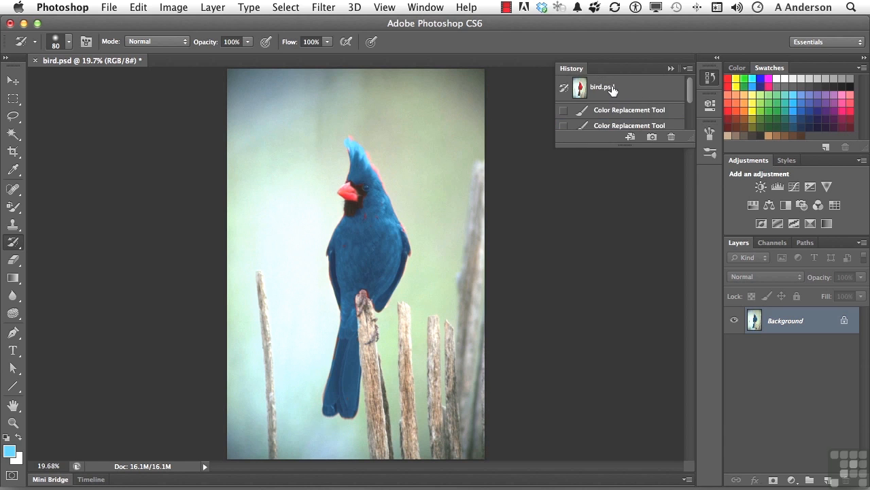
# Step: Revert to the original red bird.psd state, then repaint the chest, wing, head and crest blue
pyautogui.click(601, 87)
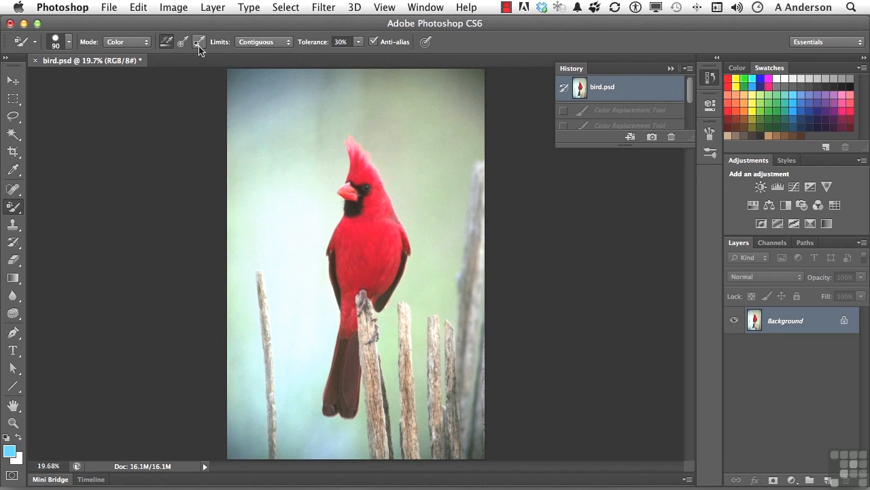
pyautogui.moveTo(184, 42)
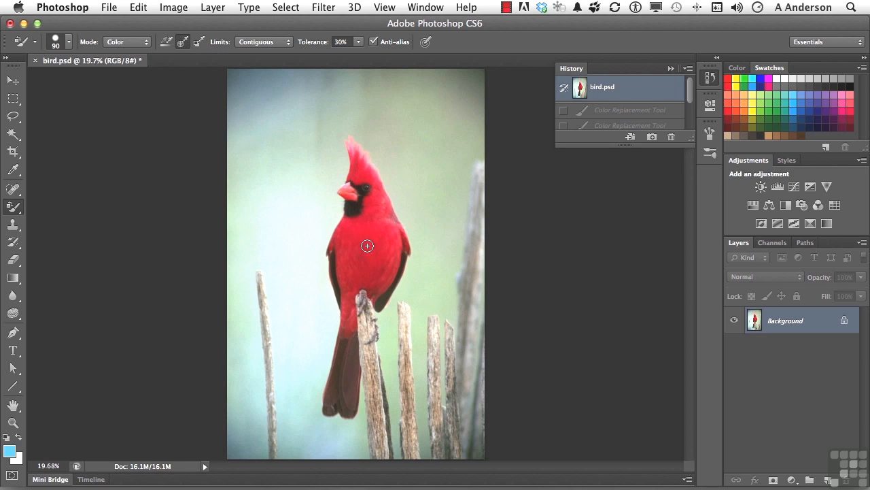
pyautogui.click(378, 254)
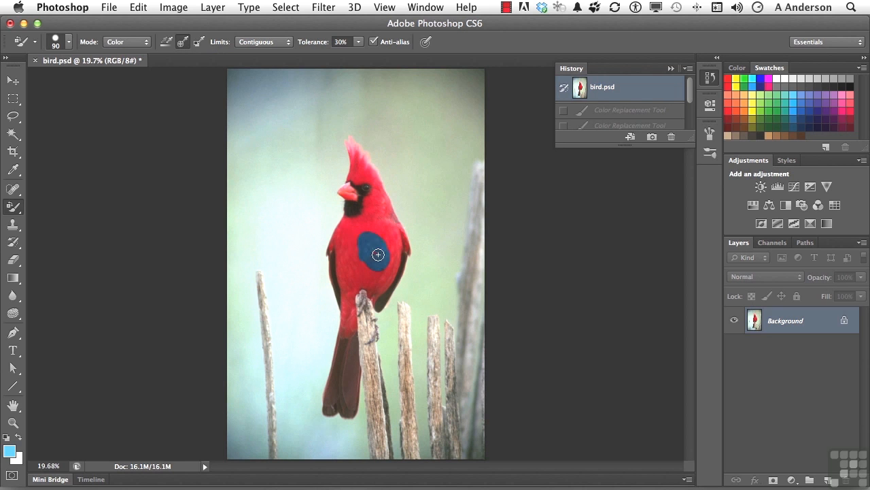
pyautogui.moveTo(378, 255); pyautogui.dragTo(378, 192)
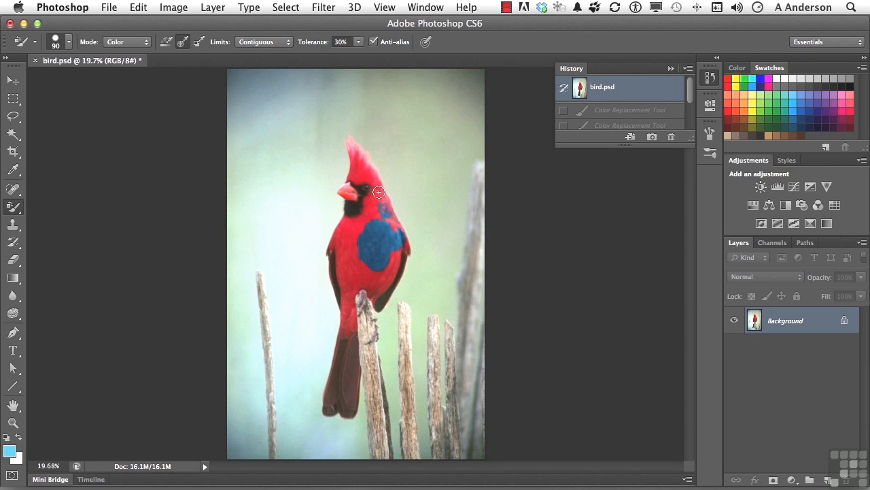
pyautogui.moveTo(378, 193); pyautogui.dragTo(354, 166)
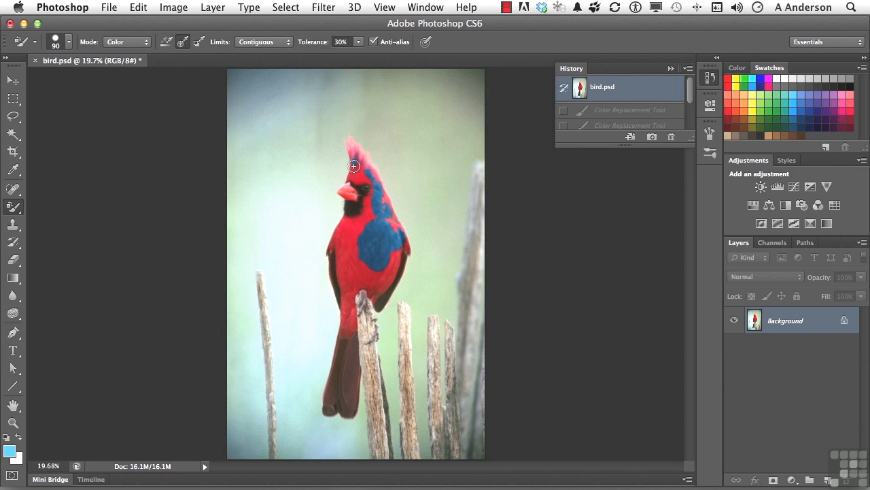
pyautogui.moveTo(354, 166); pyautogui.dragTo(389, 233)
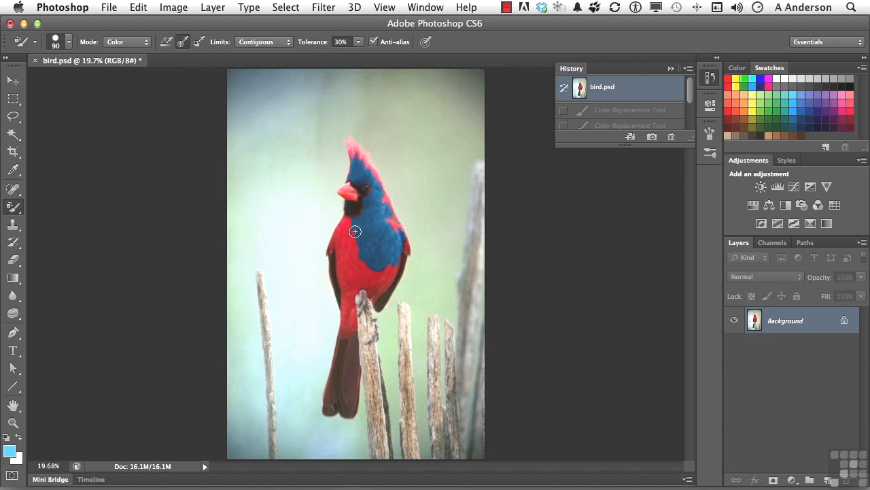
# Step: Recolour the lower body and belly blue and touch up leftover red near the perch and wing edge
pyautogui.moveTo(354, 231); pyautogui.dragTo(345, 276)
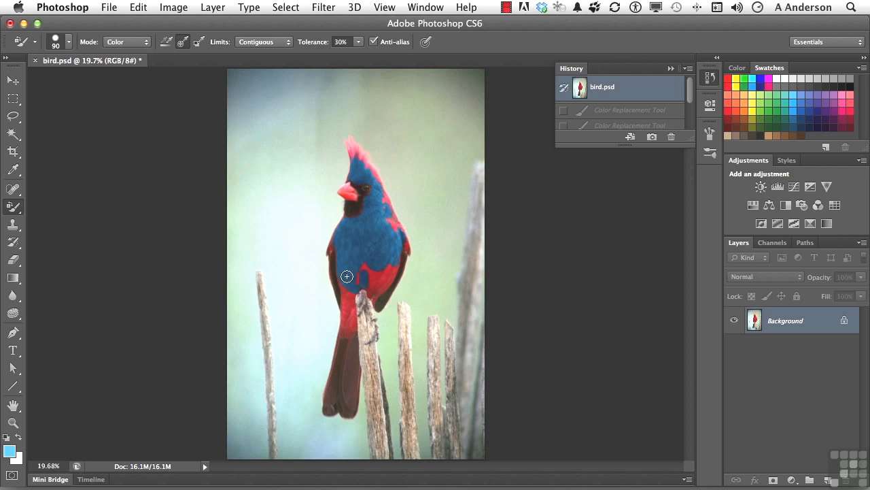
pyautogui.moveTo(346, 278); pyautogui.dragTo(397, 248)
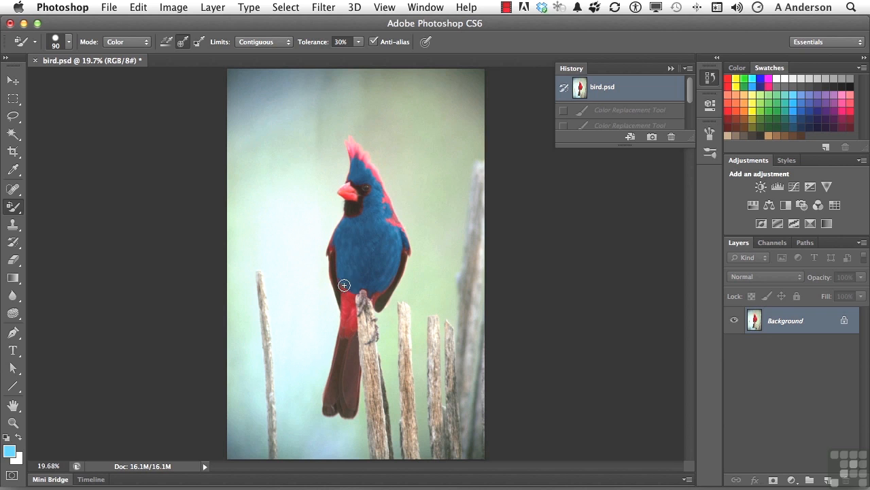
pyautogui.moveTo(342, 286); pyautogui.dragTo(338, 321)
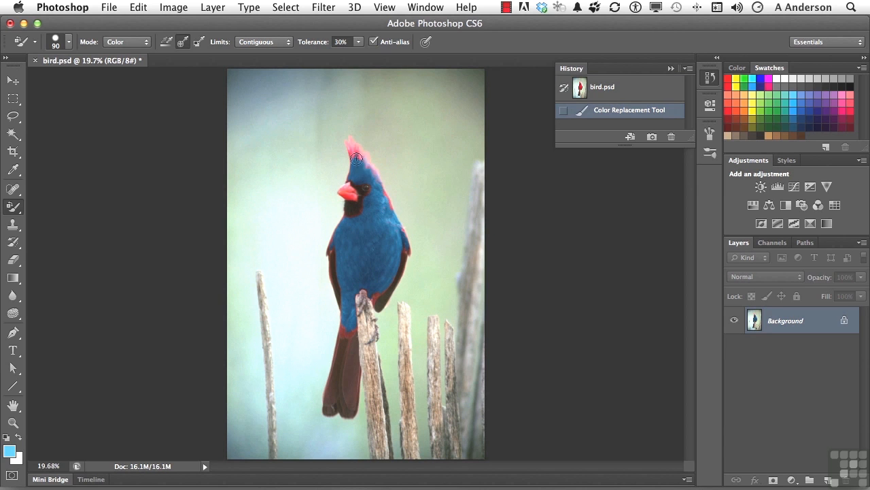
pyautogui.click(356, 158)
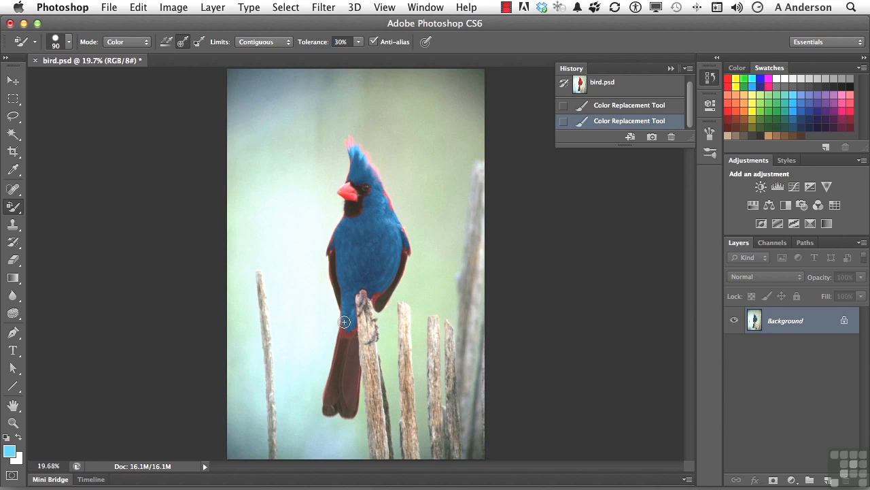
pyautogui.click(334, 256)
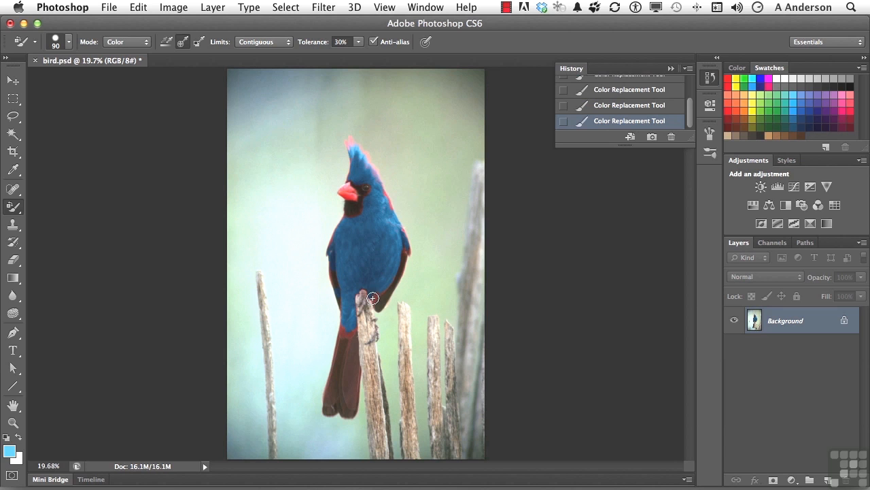
pyautogui.moveTo(373, 298); pyautogui.dragTo(407, 270)
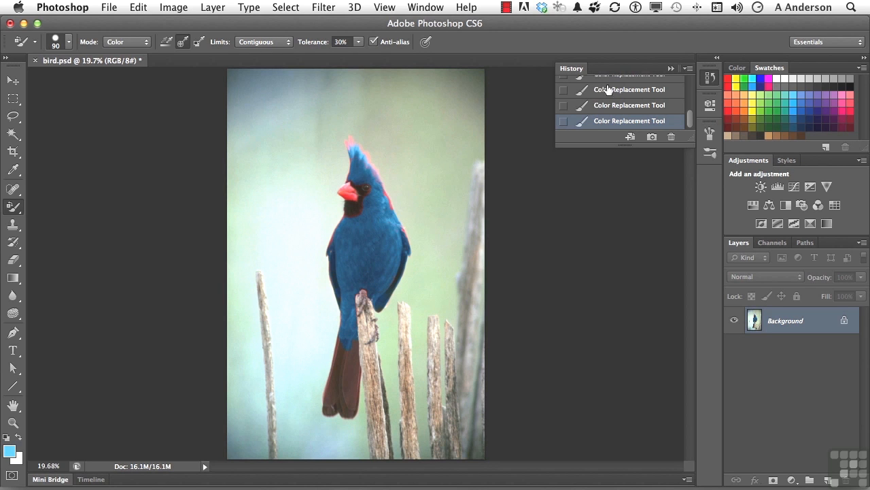
# Step: Revert to the red bird.psd state, sample its red as background colour with the Eyedropper, and return to Color Replacement
pyautogui.click(602, 87)
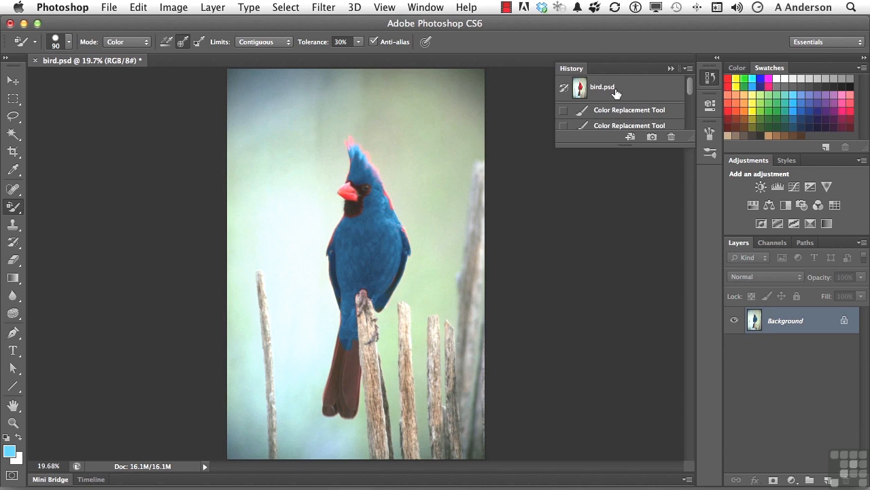
pyautogui.click(602, 87)
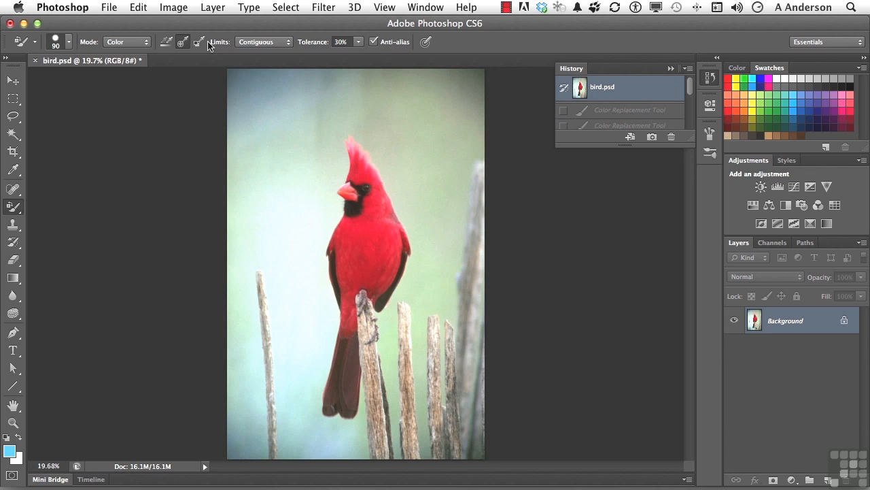
pyautogui.moveTo(199, 42)
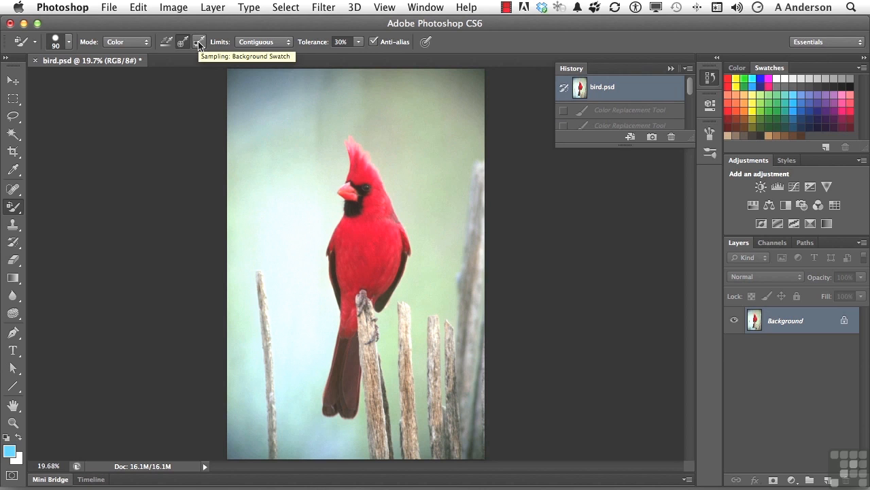
pyautogui.moveTo(224, 43)
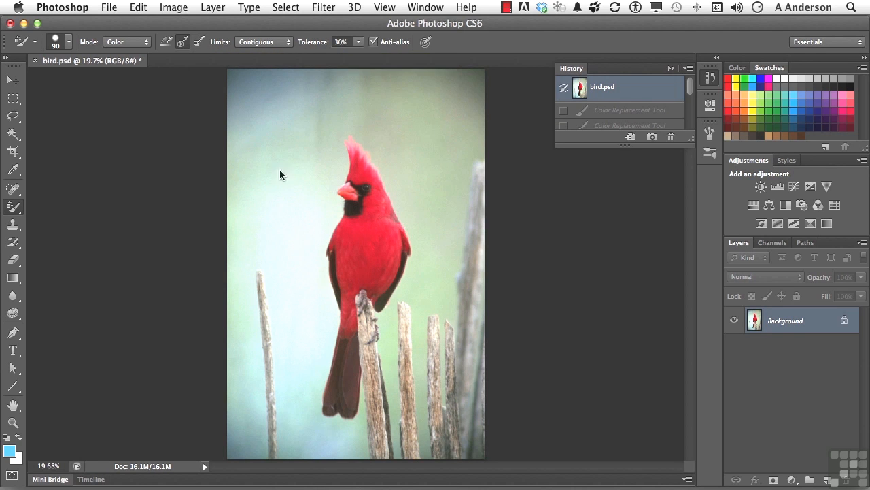
pyautogui.click(13, 170)
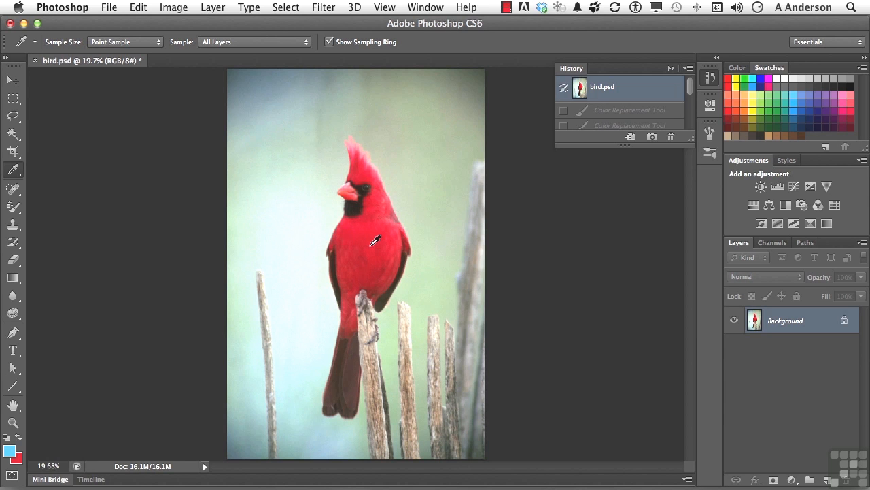
pyautogui.moveTo(152, 155)
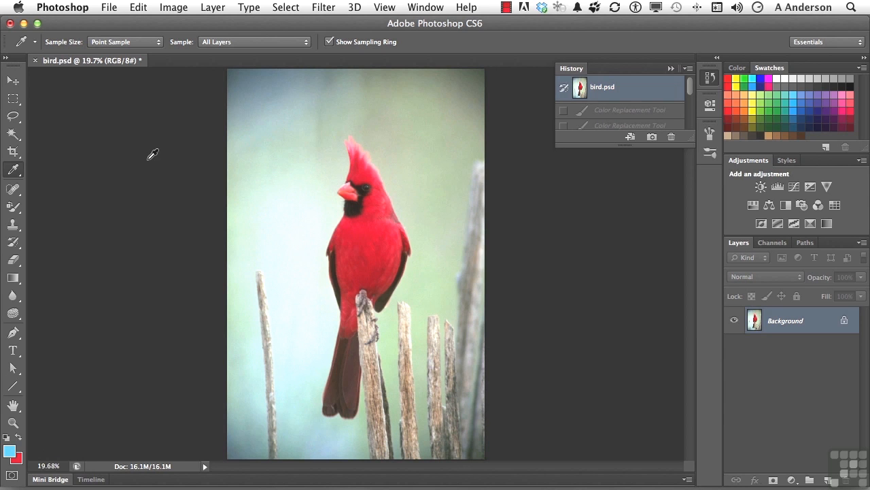
pyautogui.click(14, 207)
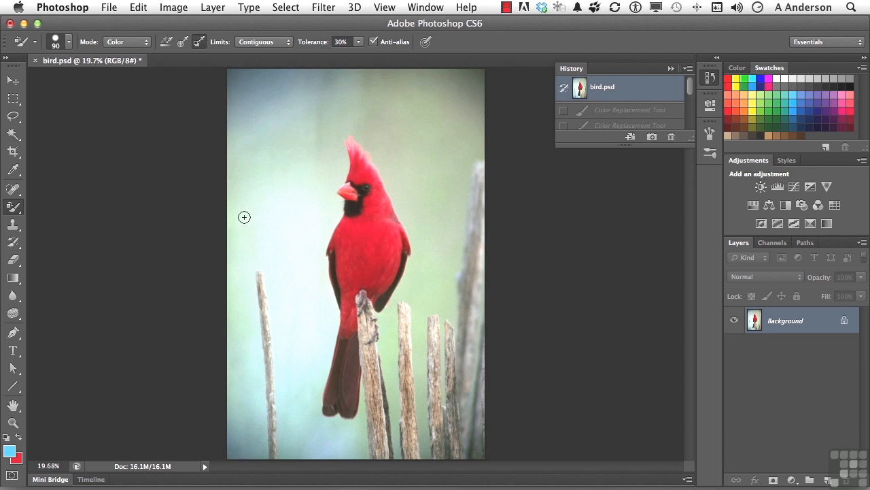
pyautogui.moveTo(340, 231); pyautogui.dragTo(398, 272)
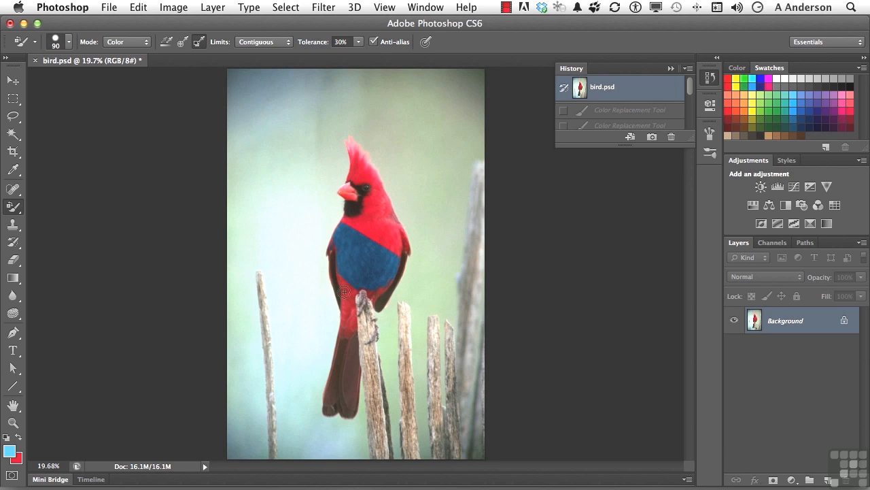
pyautogui.moveTo(345, 292); pyautogui.dragTo(403, 248)
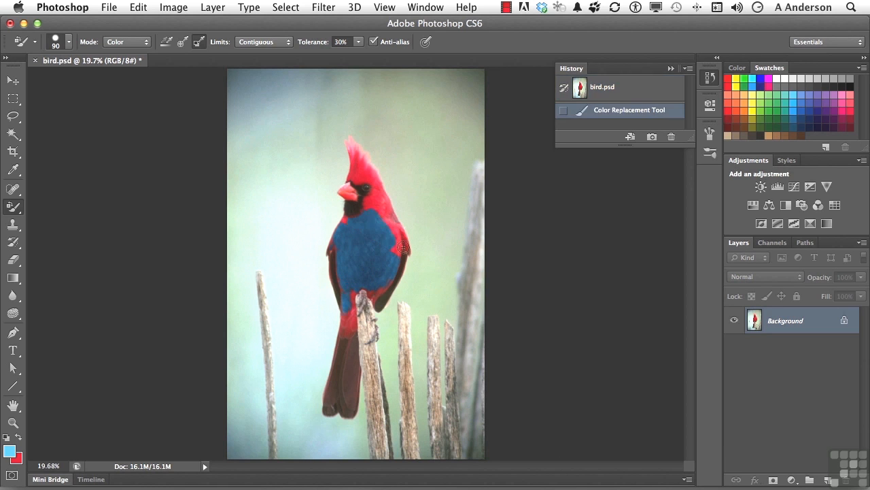
pyautogui.moveTo(403, 247); pyautogui.dragTo(381, 200)
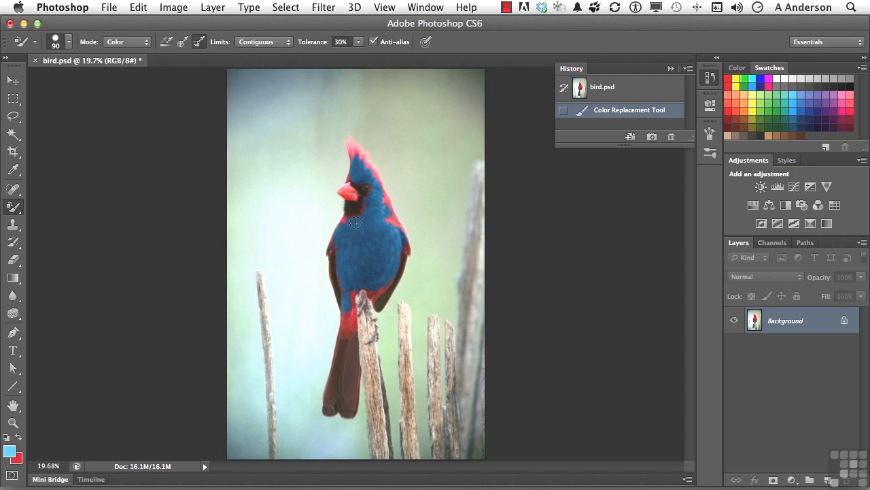
pyautogui.moveTo(357, 223); pyautogui.dragTo(349, 322)
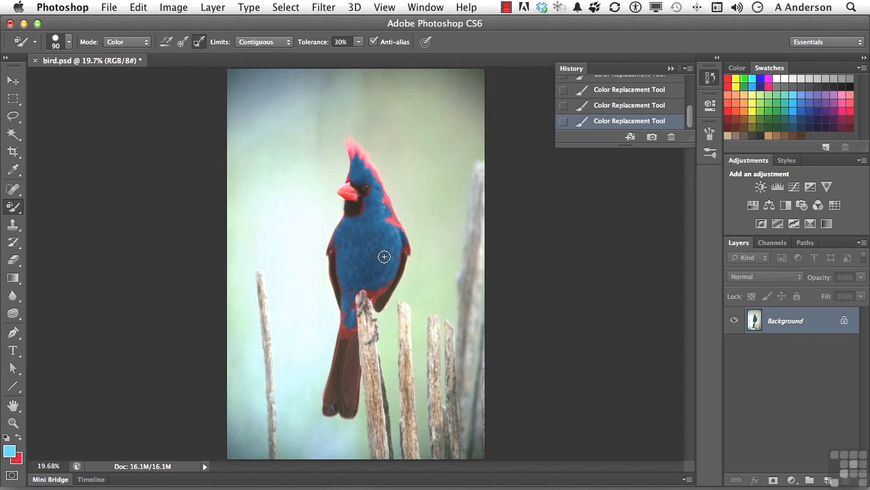
pyautogui.moveTo(90, 307)
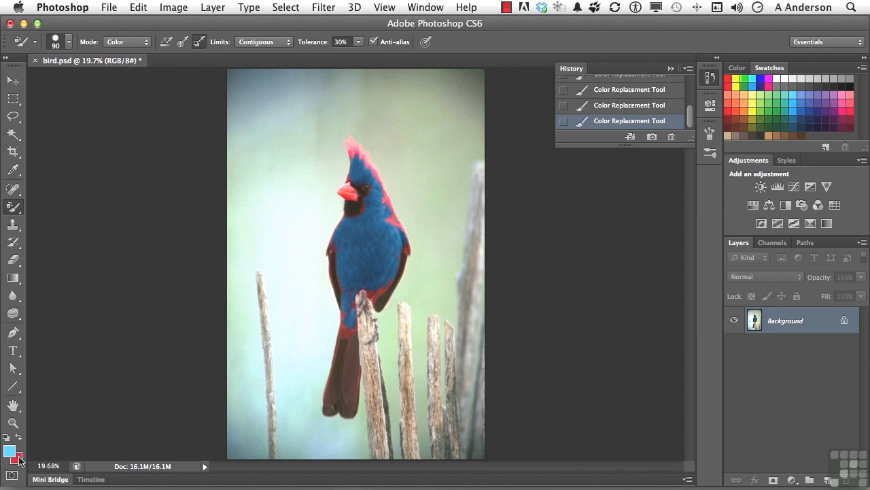
pyautogui.moveTo(19, 457)
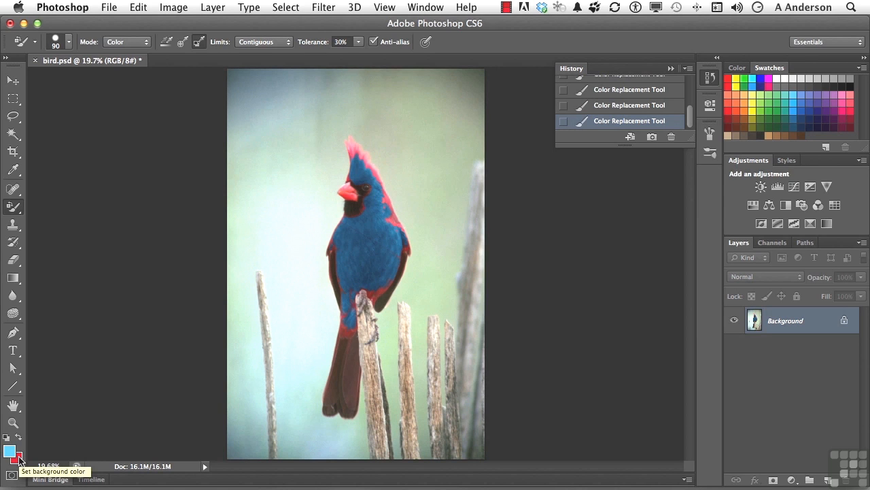
pyautogui.moveTo(16, 207)
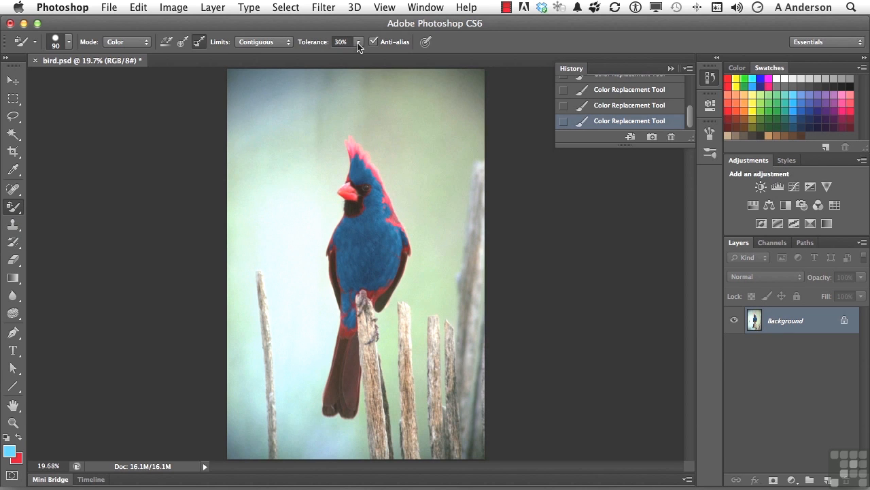
# Step: Raise the Color Replacement tolerance from 30% to 42% and test strokes on the bird's chest
pyautogui.click(359, 41)
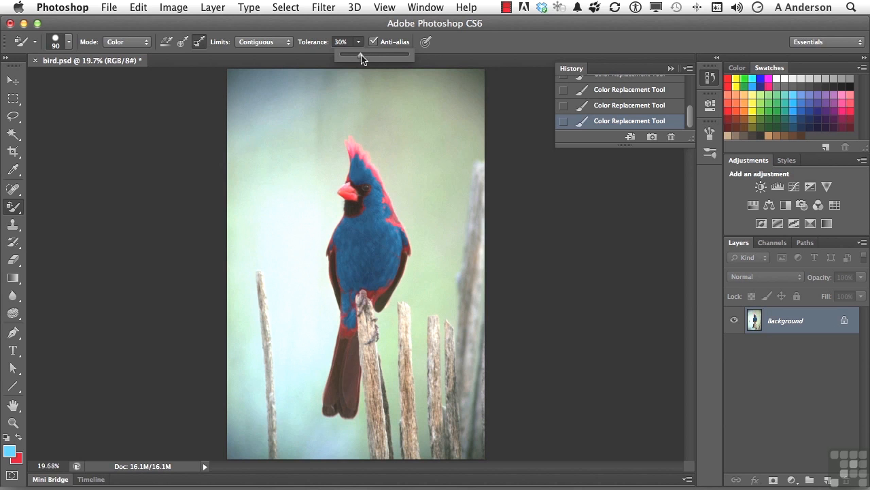
pyautogui.moveTo(348, 51); pyautogui.dragTo(369, 51)
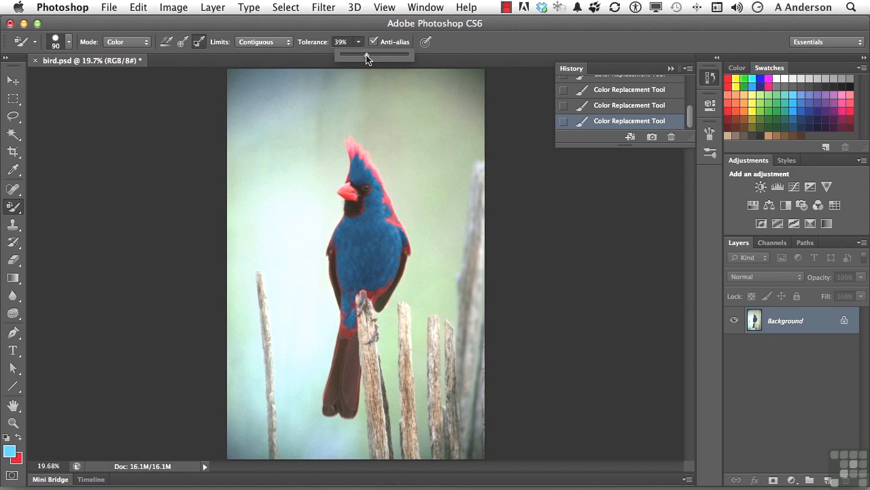
pyautogui.moveTo(368, 53); pyautogui.dragTo(370, 53)
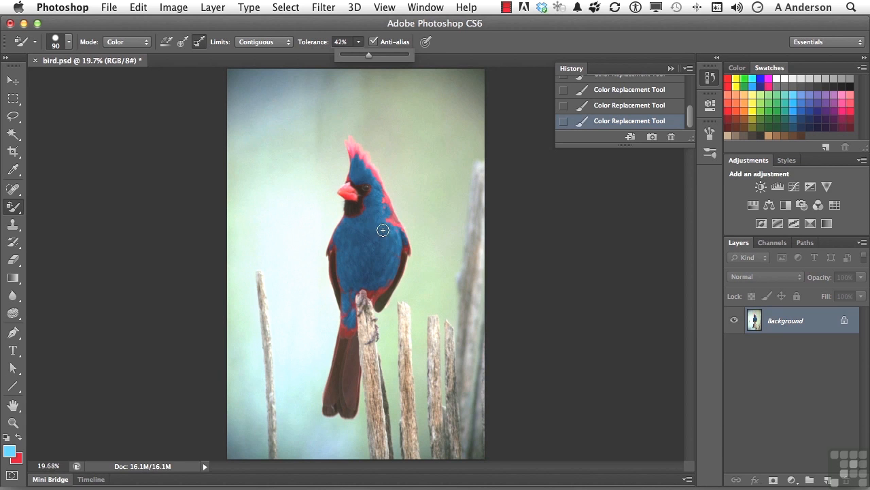
pyautogui.moveTo(384, 230); pyautogui.dragTo(397, 226)
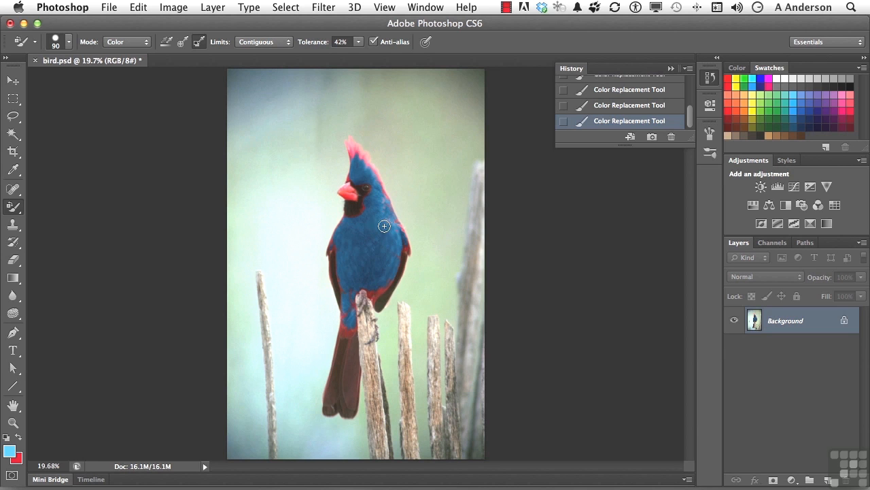
pyautogui.moveTo(384, 226); pyautogui.dragTo(340, 298)
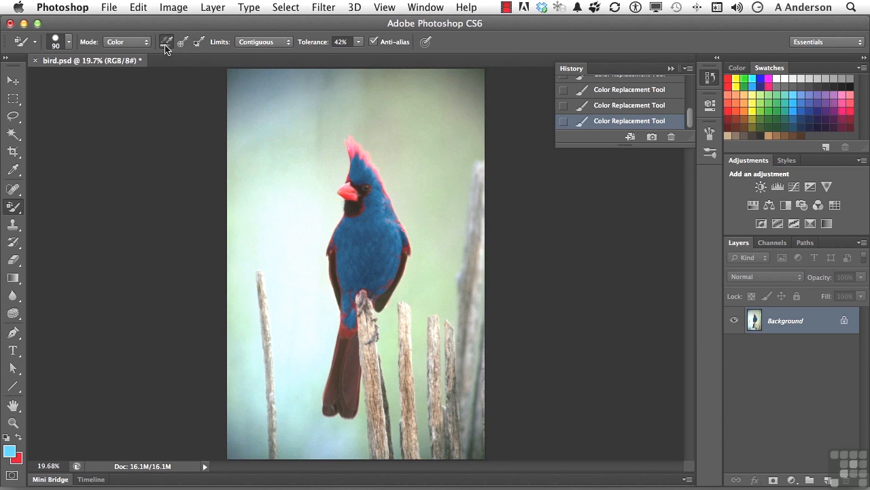
pyautogui.moveTo(166, 42)
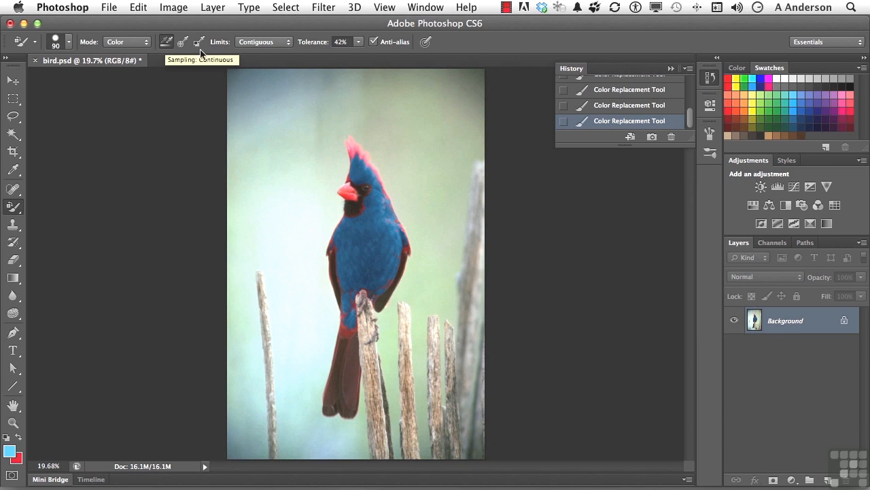
# Step: Set Sampling to Continuous, revert to the red bird.psd state, and recolour the crest and head blue
pyautogui.click(602, 87)
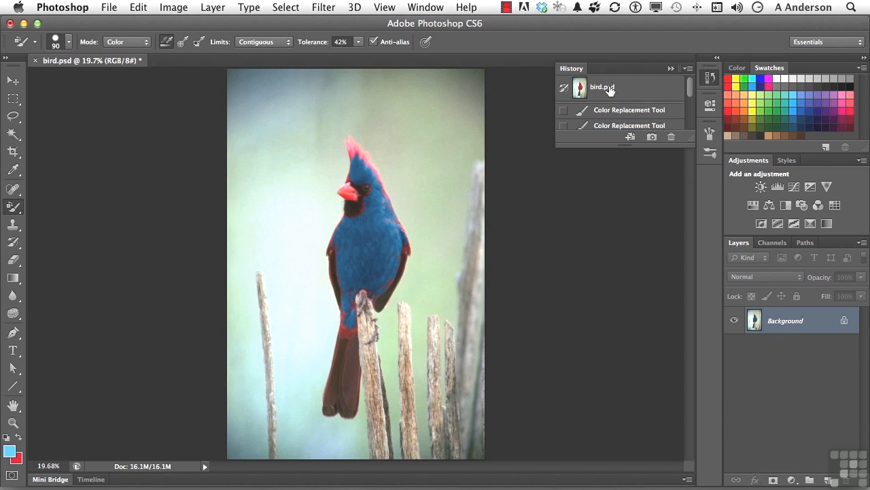
pyautogui.click(602, 87)
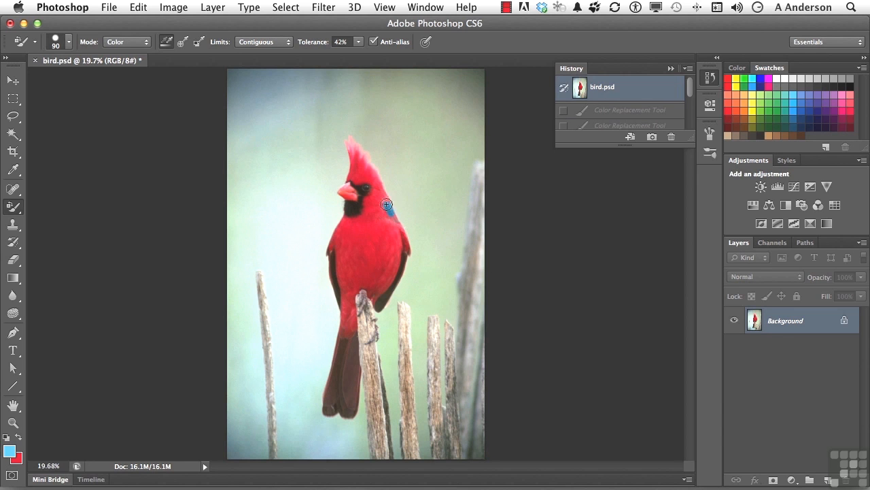
pyautogui.moveTo(387, 204); pyautogui.dragTo(361, 158)
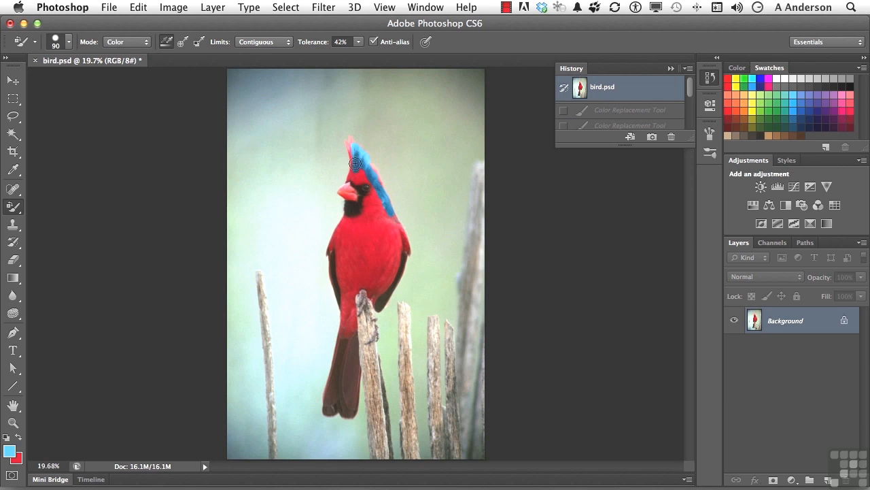
pyautogui.moveTo(353, 163); pyautogui.dragTo(378, 198)
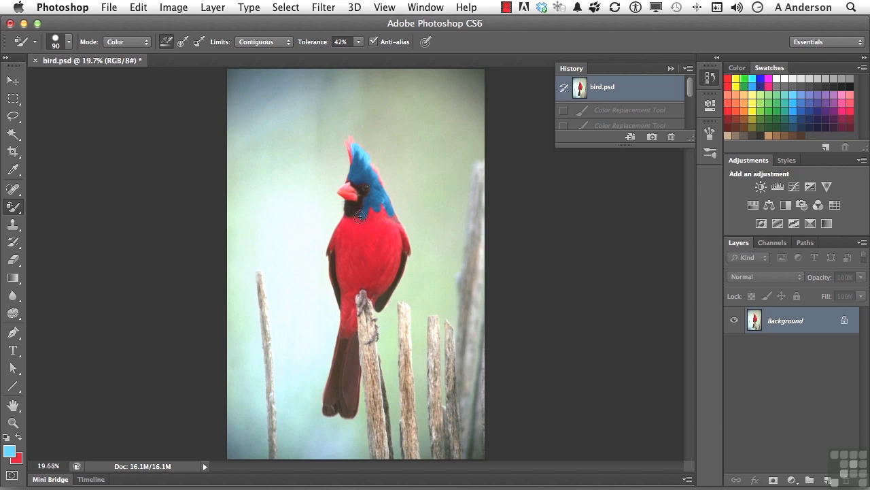
# Step: Recolour the chest, back, lower body and tail blue at 42% tolerance, leaving only the beak red
pyautogui.moveTo(360, 215); pyautogui.dragTo(334, 247)
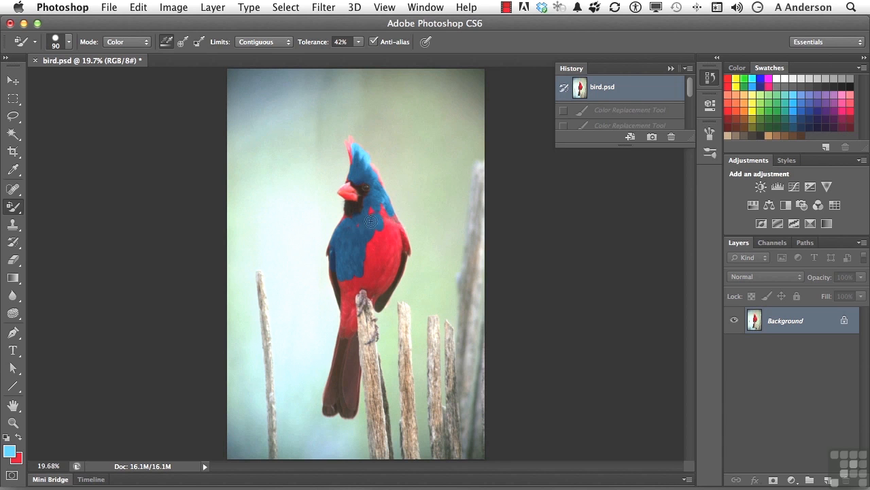
pyautogui.moveTo(371, 220); pyautogui.dragTo(391, 234)
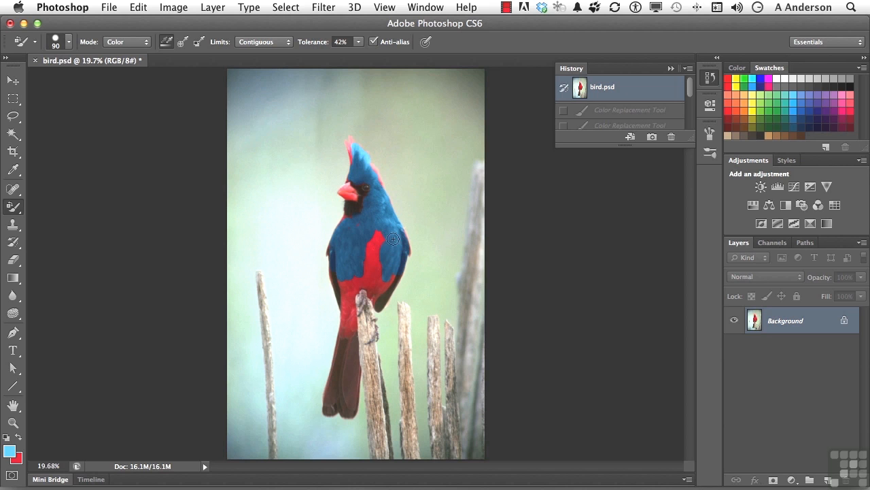
pyautogui.moveTo(392, 240); pyautogui.dragTo(371, 291)
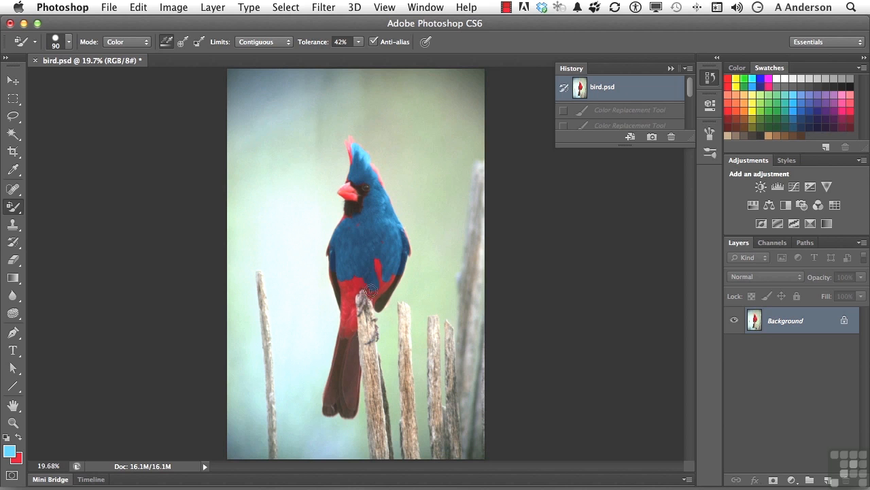
pyautogui.moveTo(372, 291); pyautogui.dragTo(380, 295)
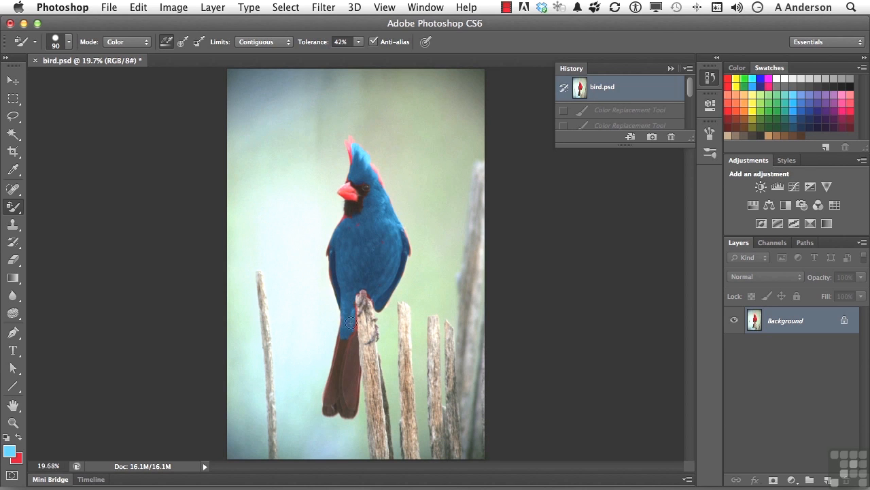
pyautogui.moveTo(351, 323); pyautogui.dragTo(354, 384)
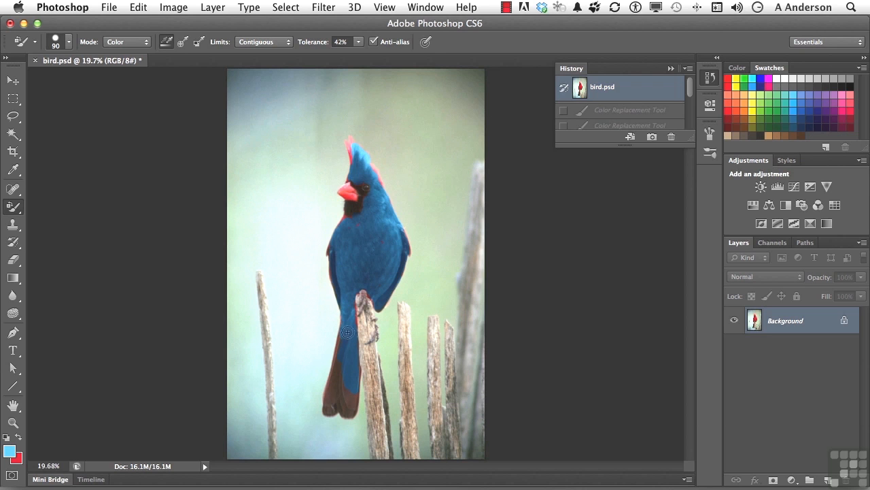
pyautogui.moveTo(348, 332); pyautogui.dragTo(326, 400)
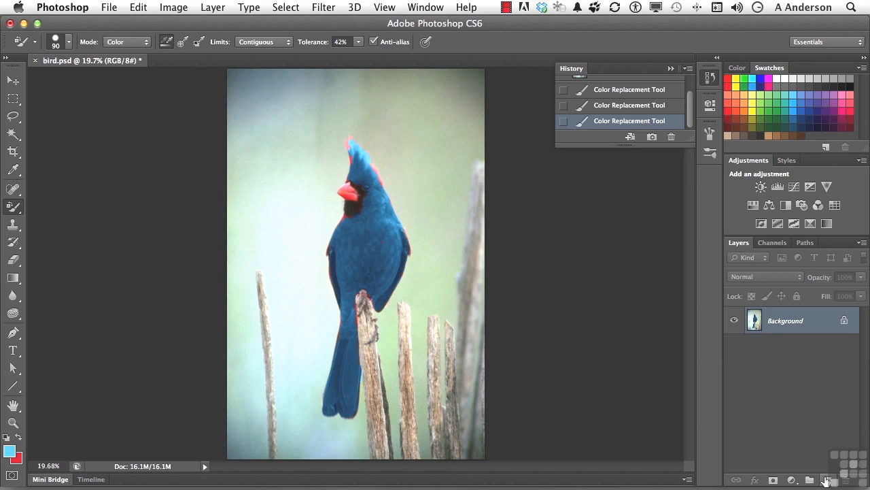
# Step: Add a new layer and paint the original red back over the bird with the History Brush
pyautogui.click(827, 480)
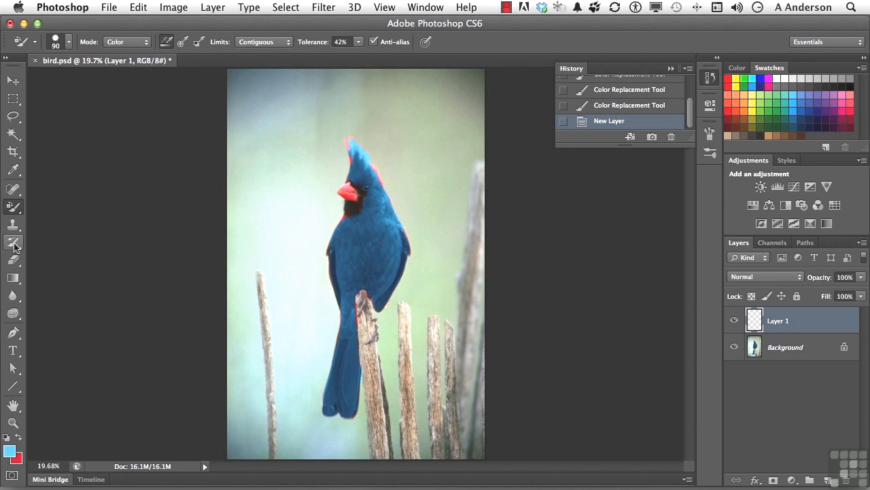
pyautogui.click(14, 242)
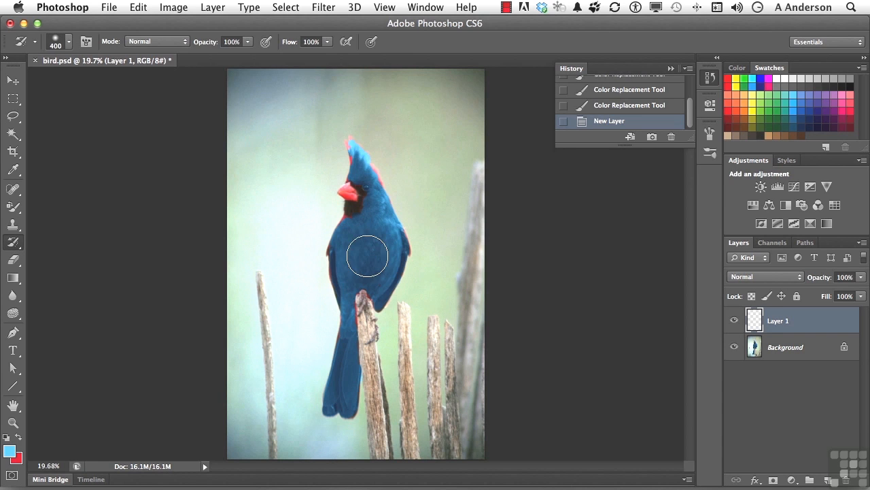
pyautogui.moveTo(367, 257); pyautogui.dragTo(349, 168)
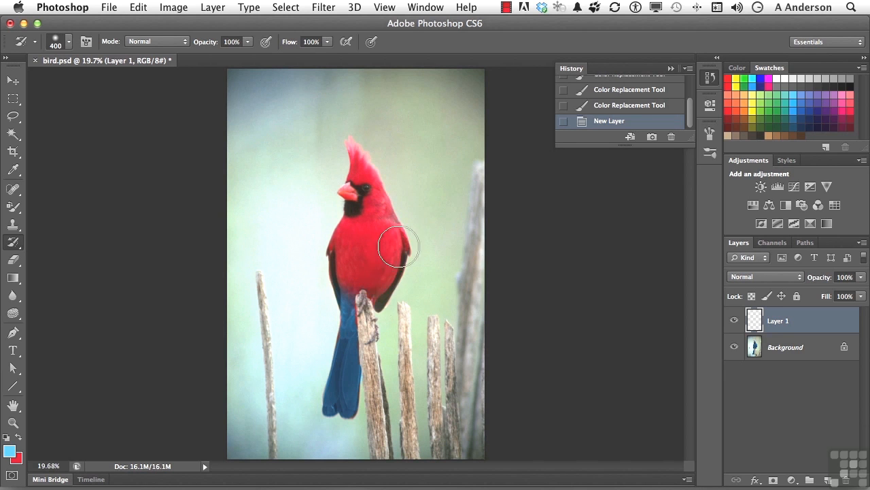
pyautogui.moveTo(397, 247); pyautogui.dragTo(343, 405)
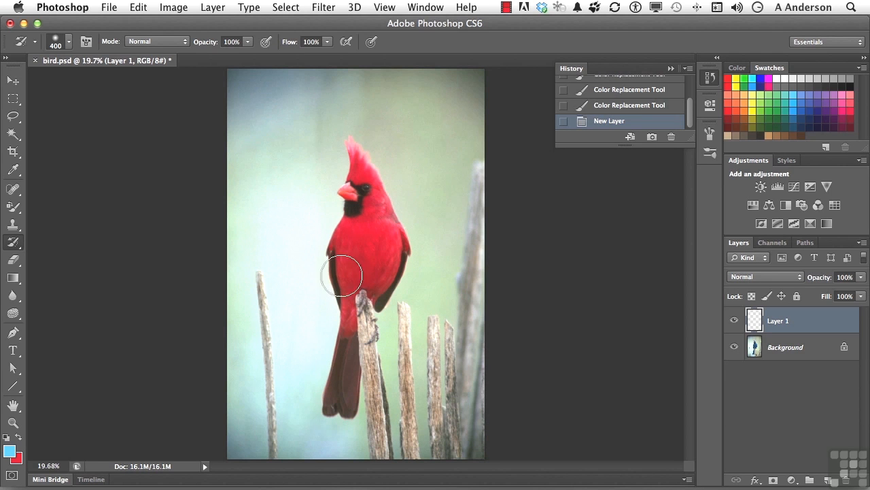
pyautogui.moveTo(383, 234)
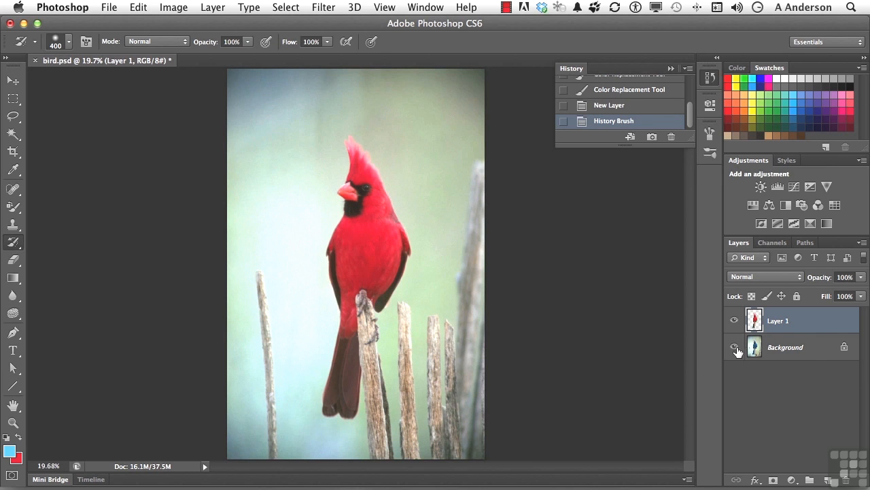
# Step: Toggle the Background visibility to check coverage, then lower Layer 1 opacity to 52% for a purplish bird
pyautogui.click(734, 347)
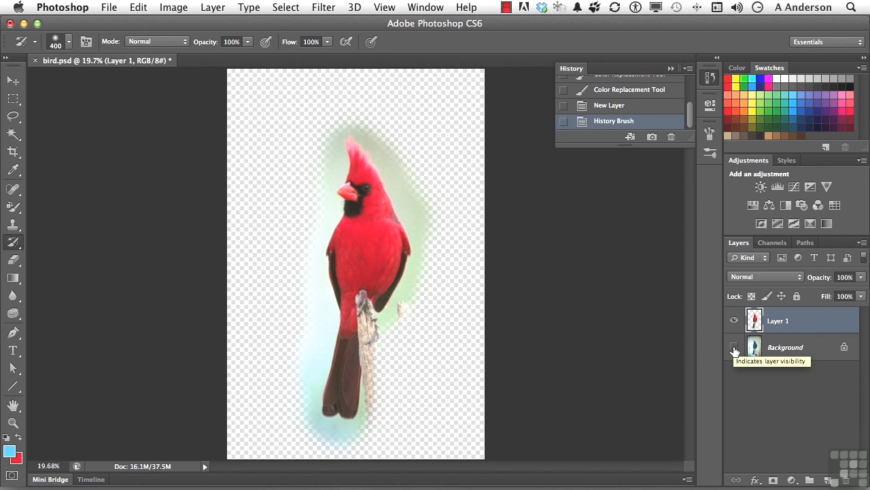
pyautogui.click(734, 346)
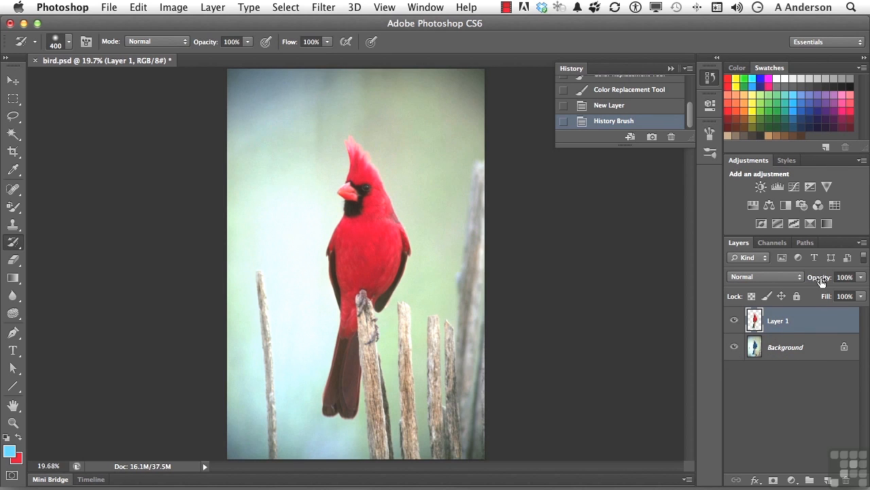
pyautogui.write('75')
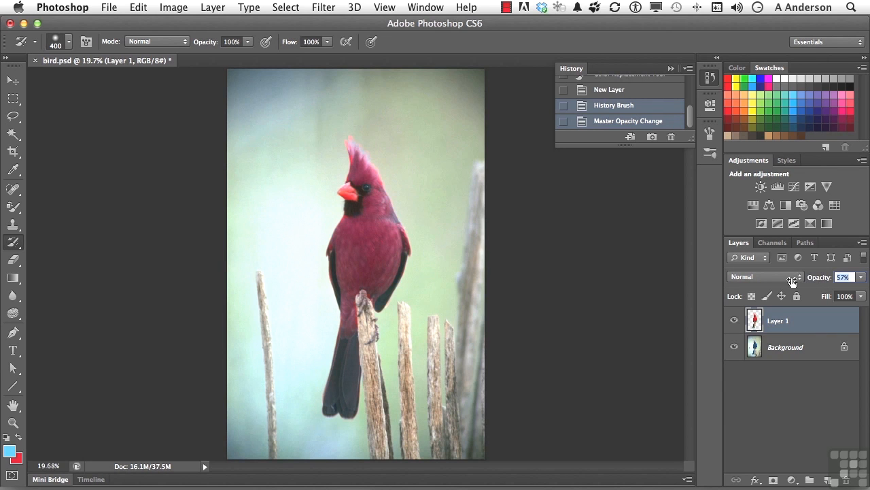
pyautogui.moveTo(819, 277); pyautogui.dragTo(789, 277)
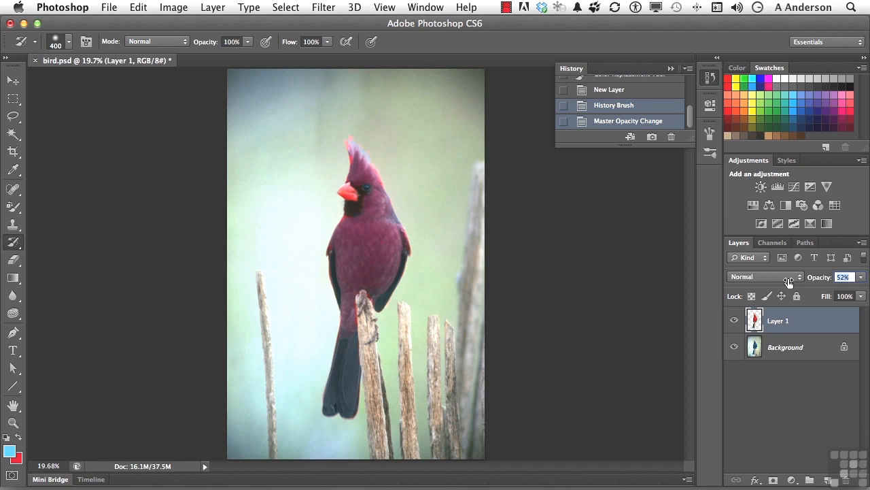
pyautogui.moveTo(764, 277)
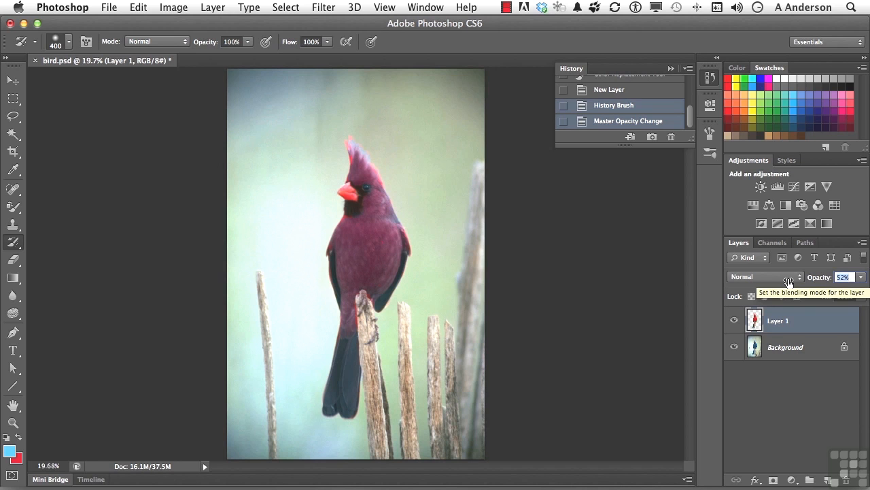